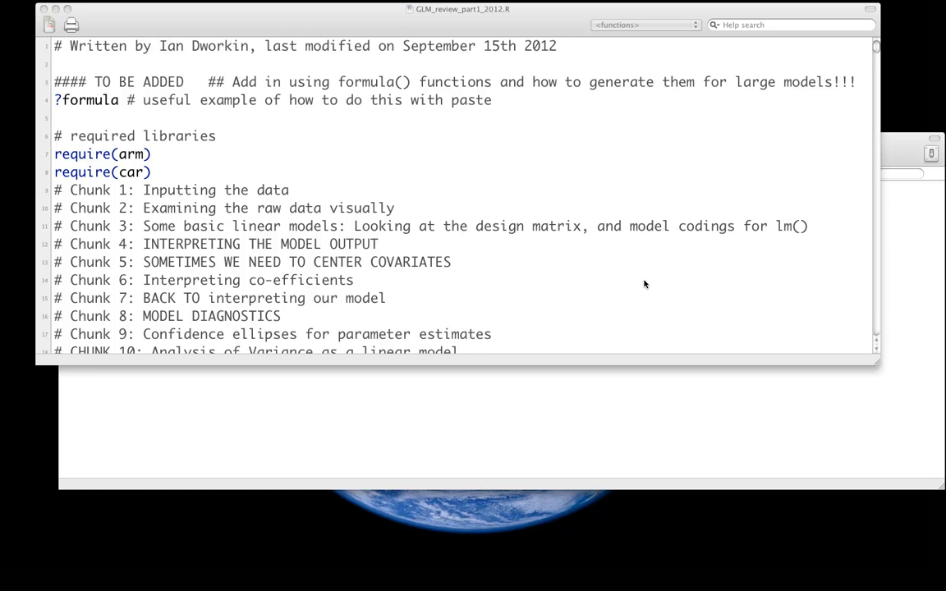
mouse_move(394, 170)
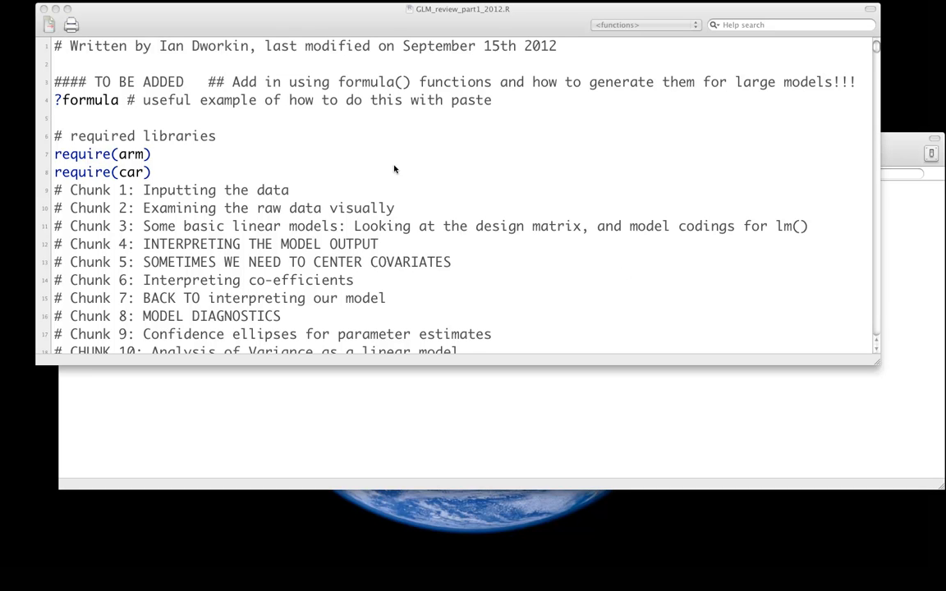
mouse_move(228, 136)
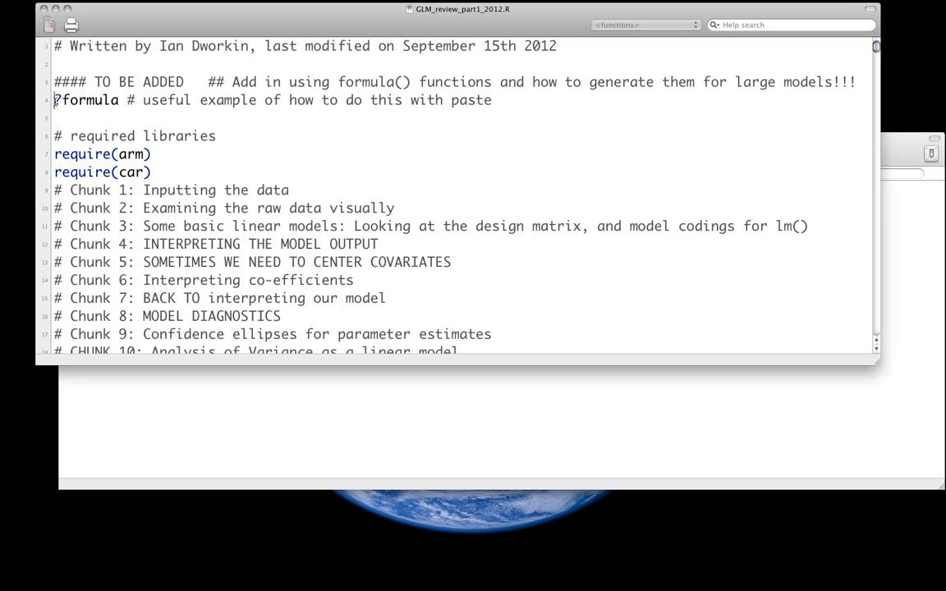
Scroll past the ?formula help line to Chunk 1's dll.data input and quality-control code
double_click(86, 99)
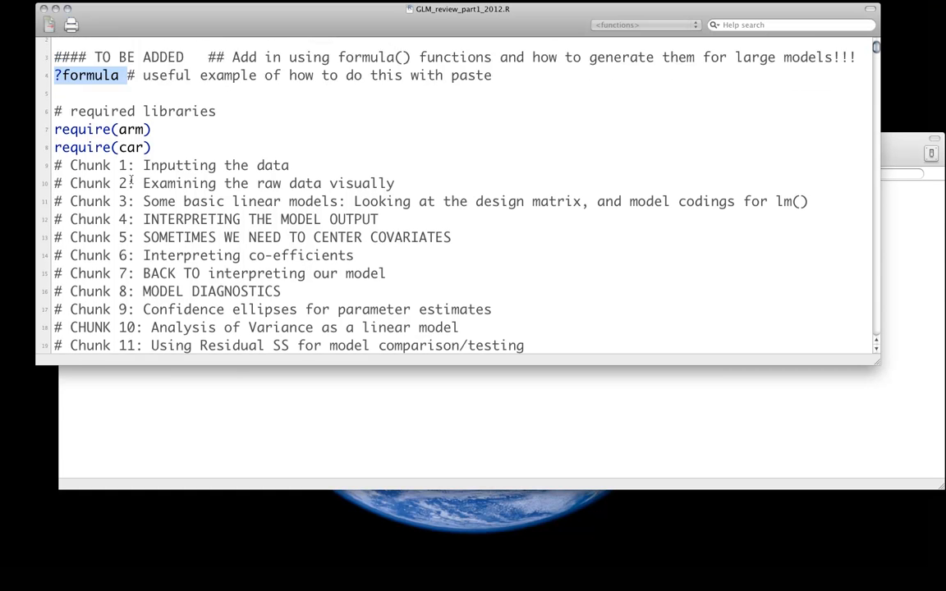
scroll("down", 3)
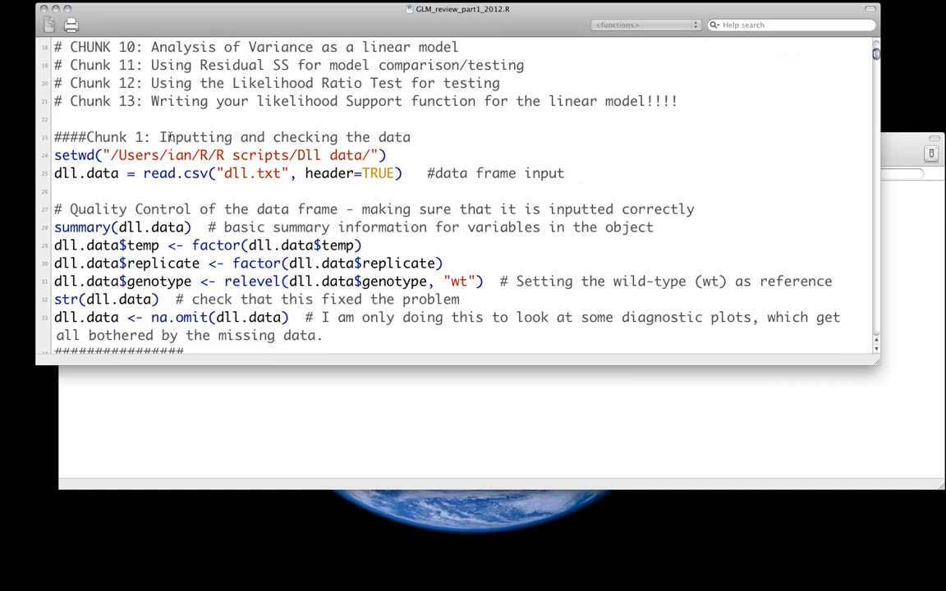
scroll("down", 3)
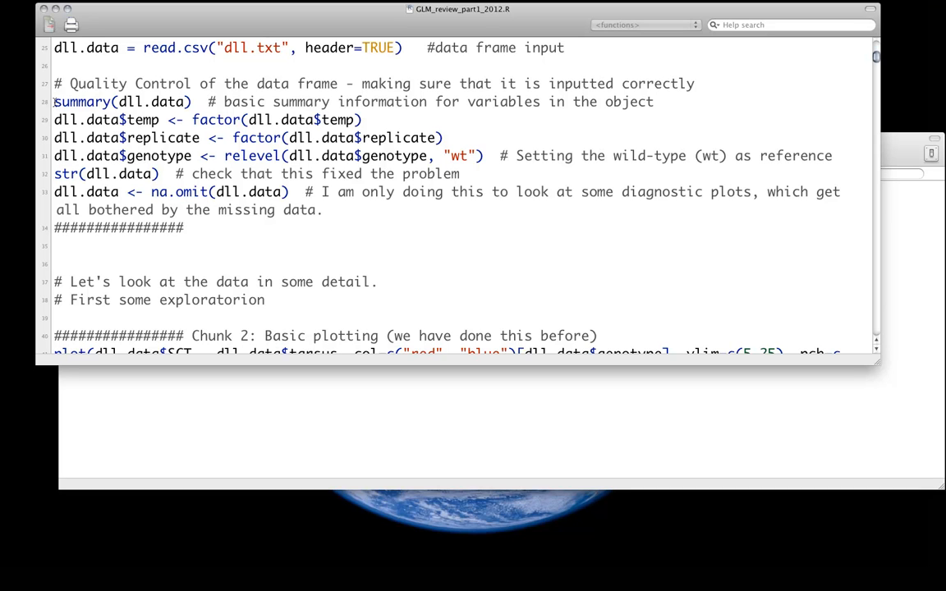
Run summary(dll.data) in the console, then clear the console
double_click(122, 101)
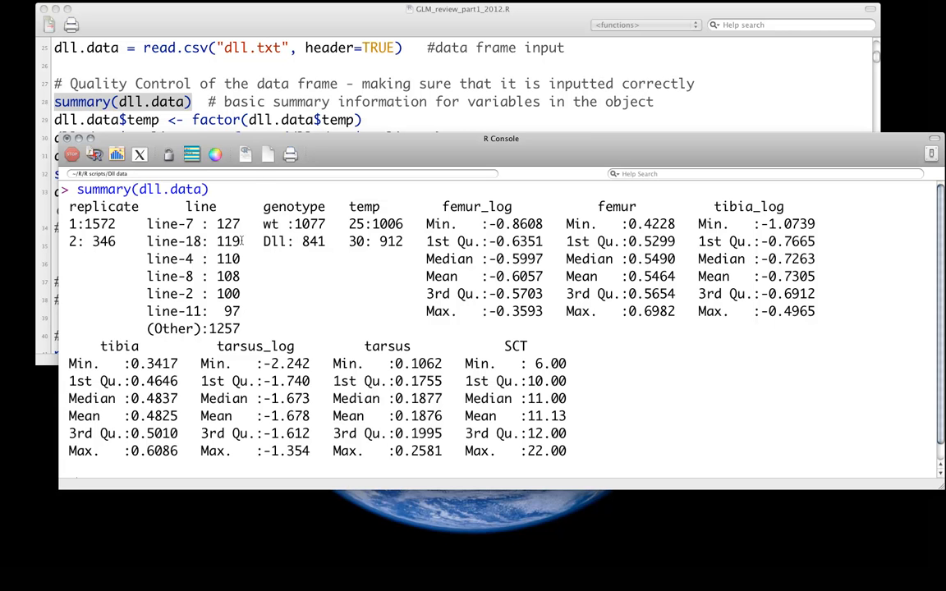
mouse_move(264, 108)
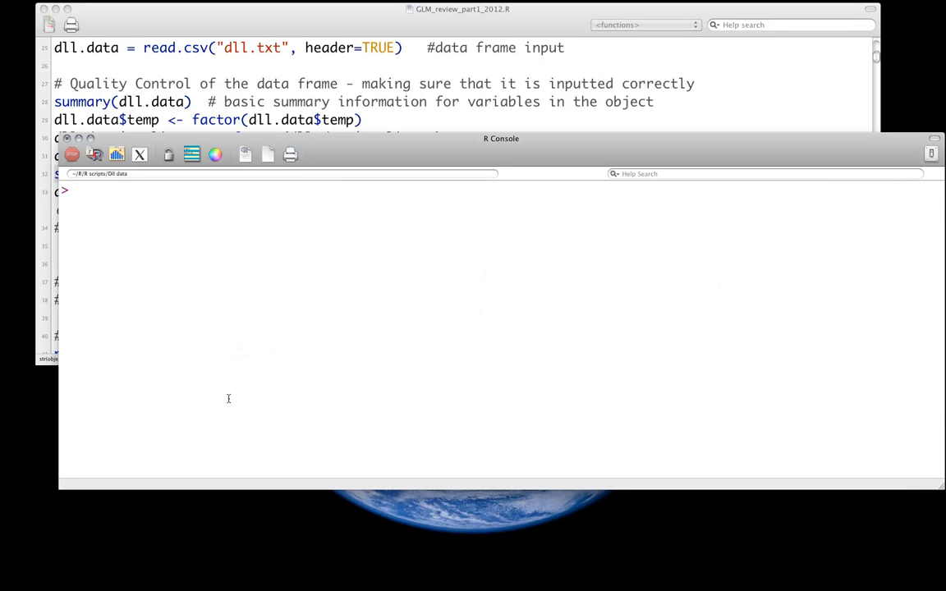
Print str(dll.data), then run the na.omit line to drop rows with missing values
type("str(dll.data)  # check that this fixed the problem")
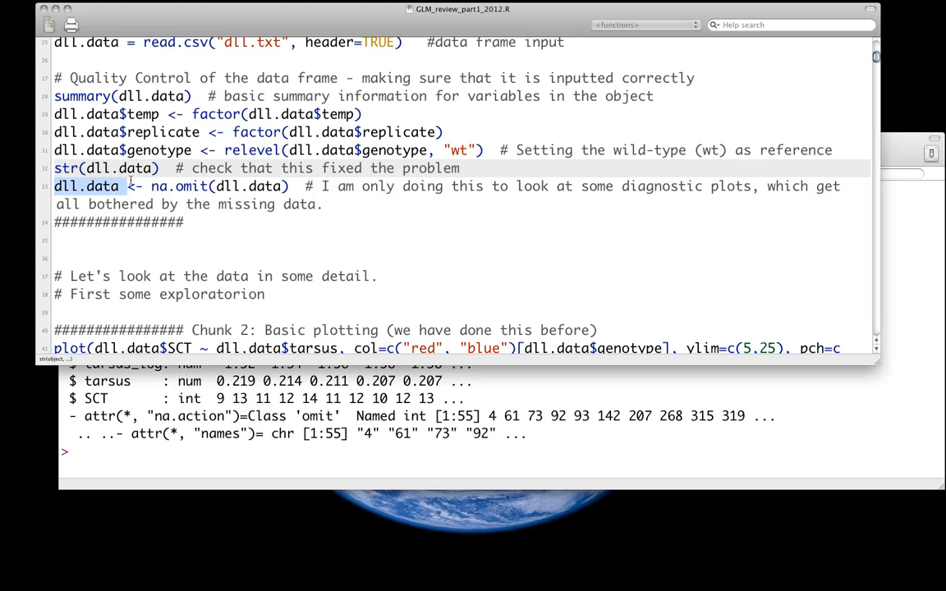
left_click_drag(119, 186, 291, 186)
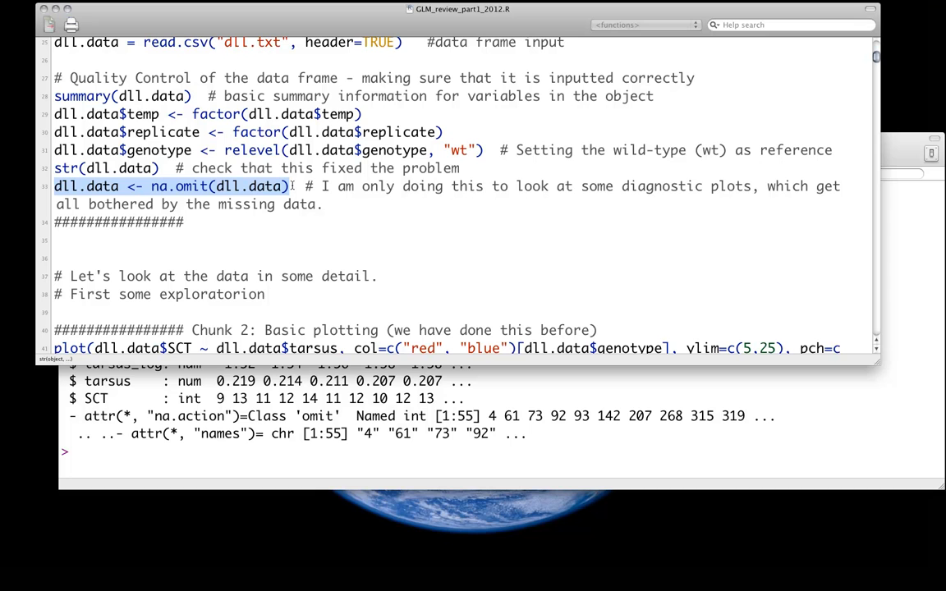
key("Enter")
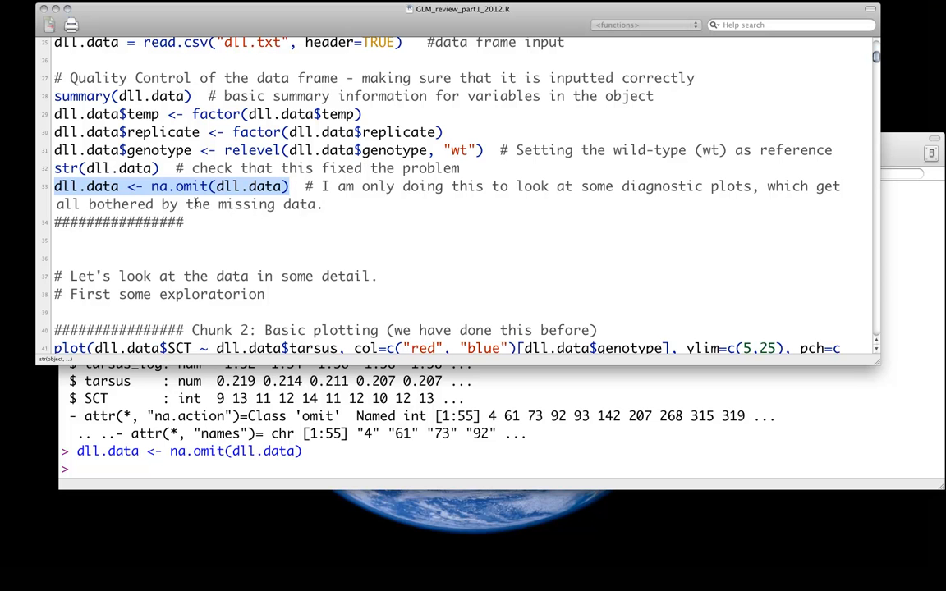
scroll("down", 3)
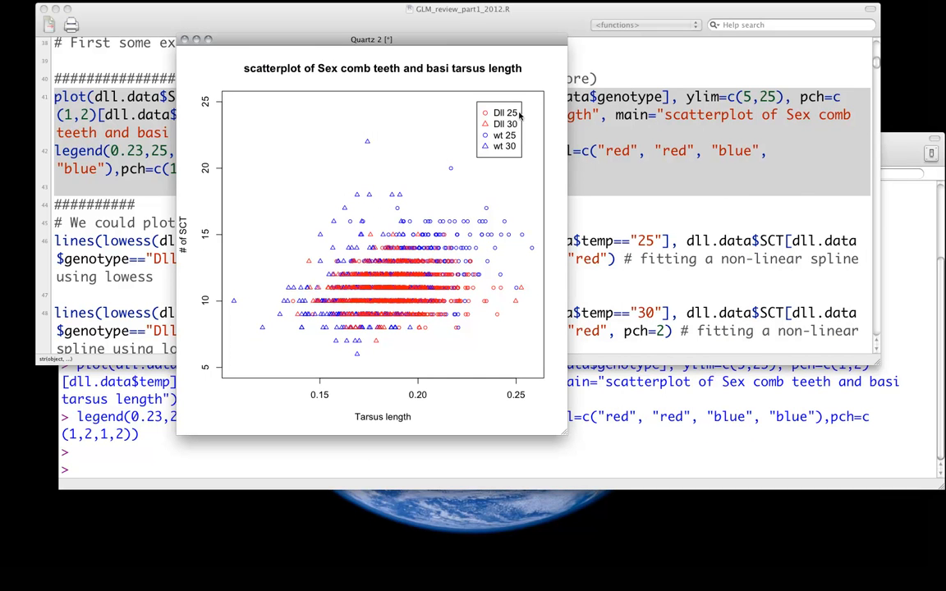
mouse_move(497, 131)
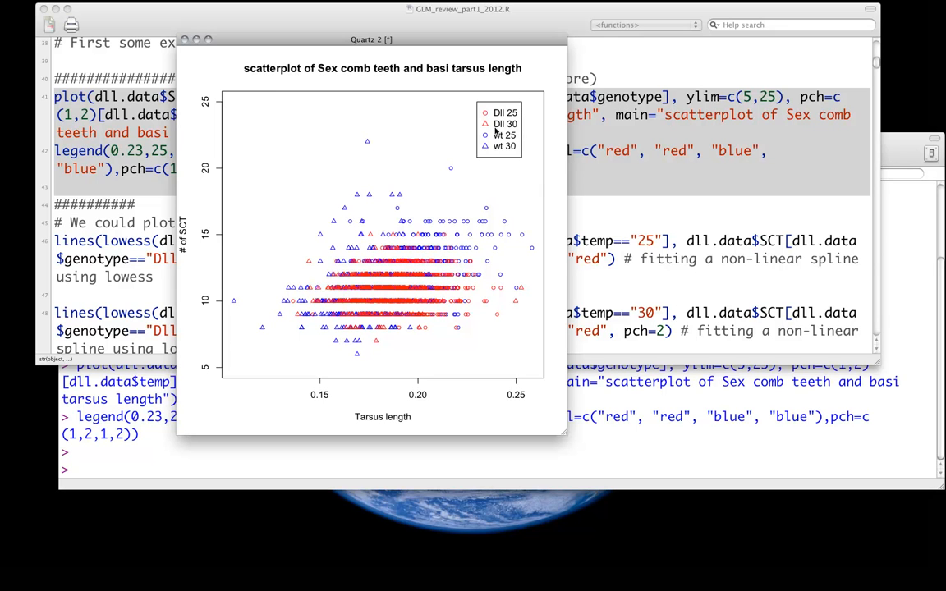
mouse_move(528, 189)
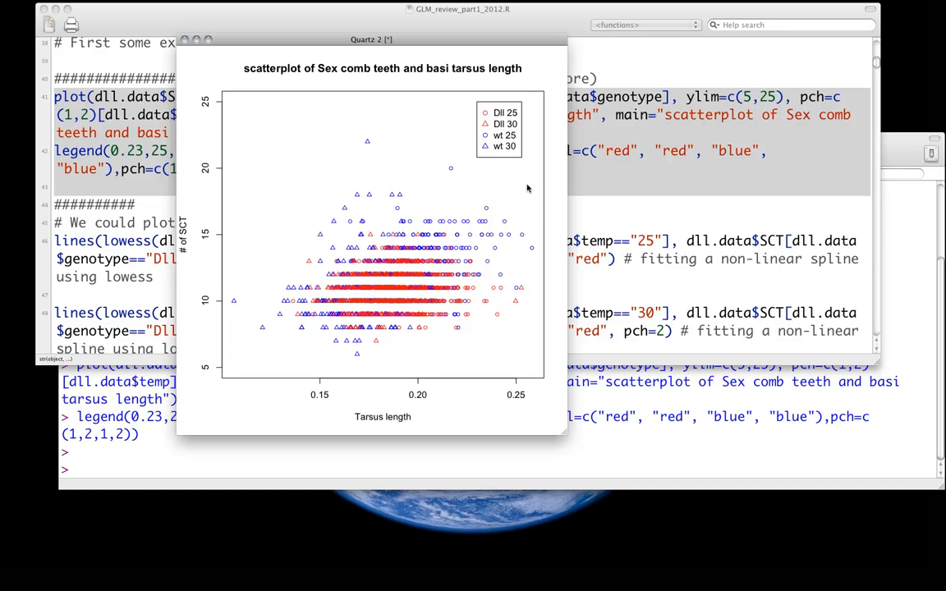
Enlarge the Quartz window showing sex comb teeth versus tarsus length
left_click_drag(372, 39, 487, 40)
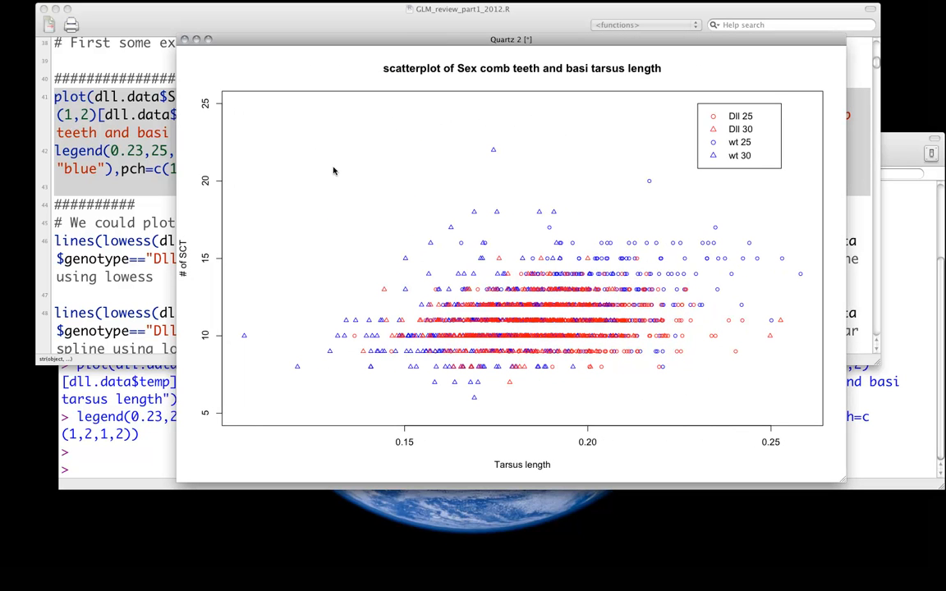
mouse_move(146, 178)
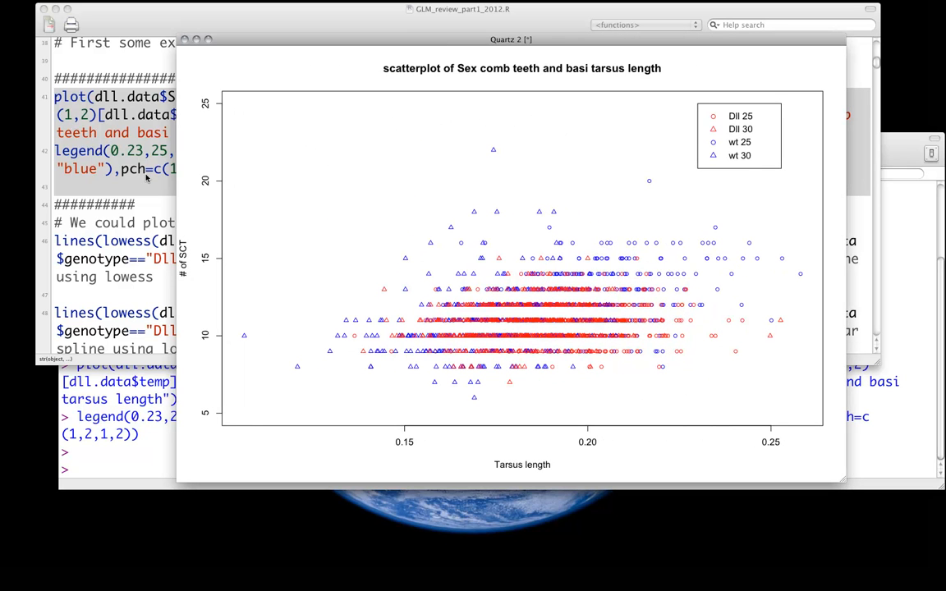
mouse_move(84, 195)
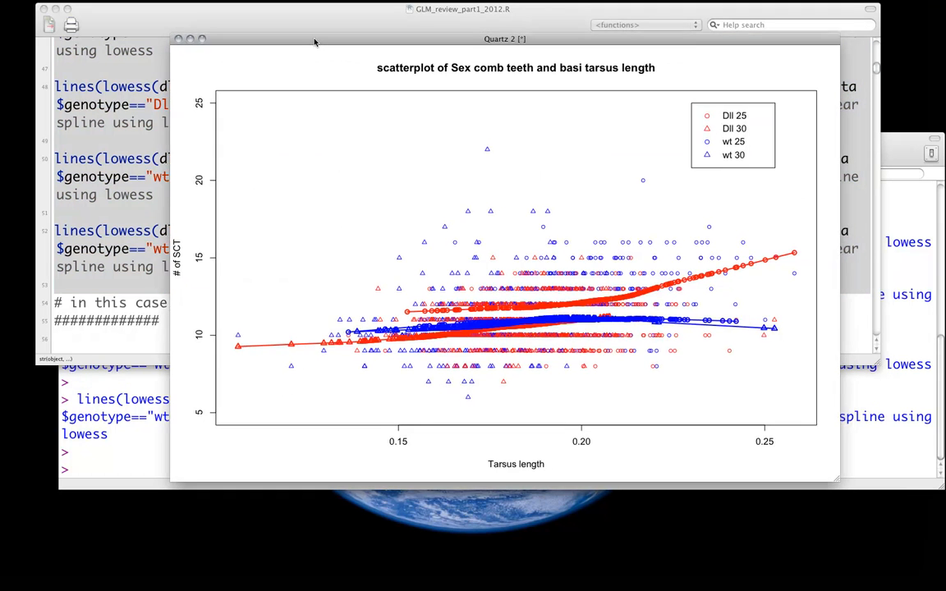
Move the scatterplot with lowess curves aside and bring the script forward
left_click_drag(504, 39, 457, 44)
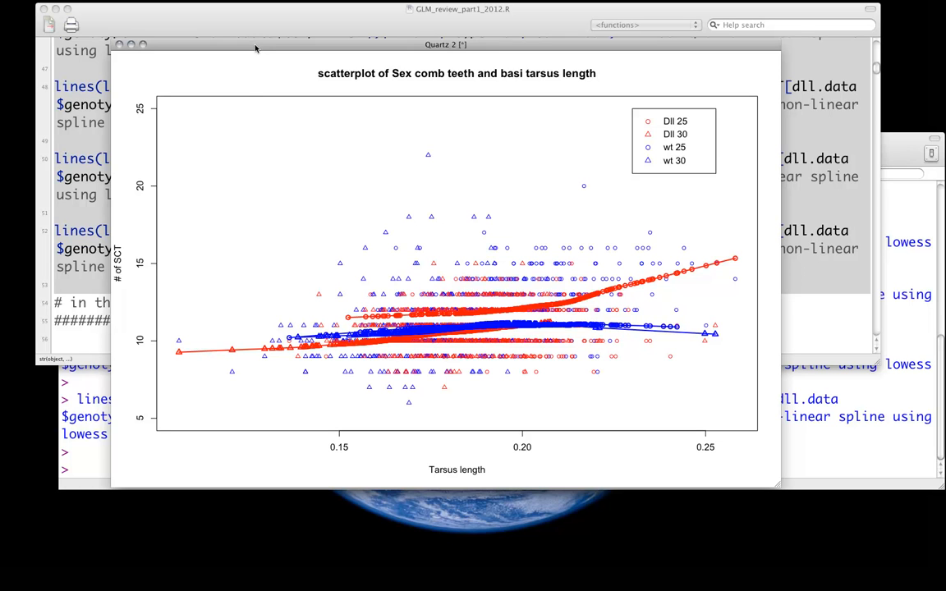
mouse_move(249, 89)
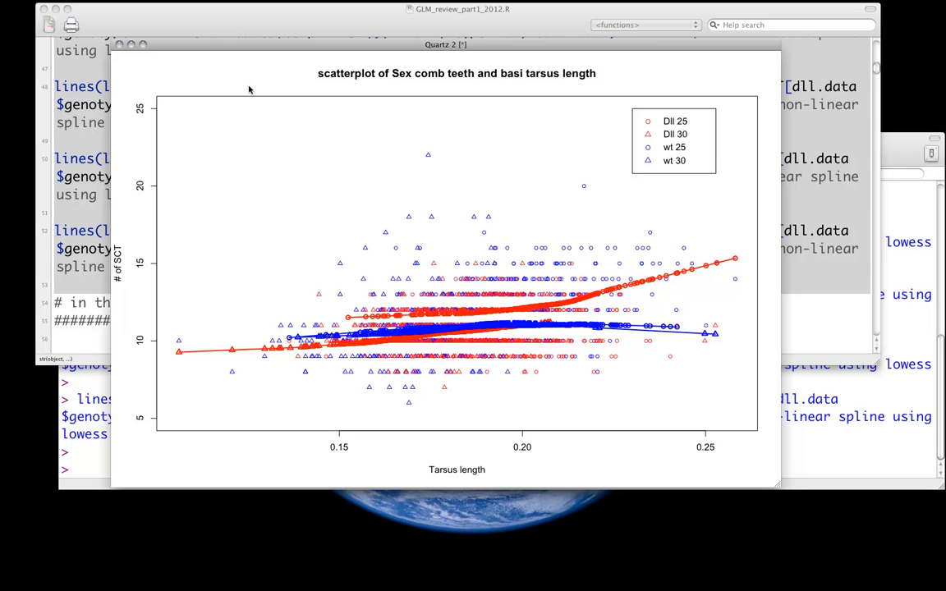
mouse_move(158, 27)
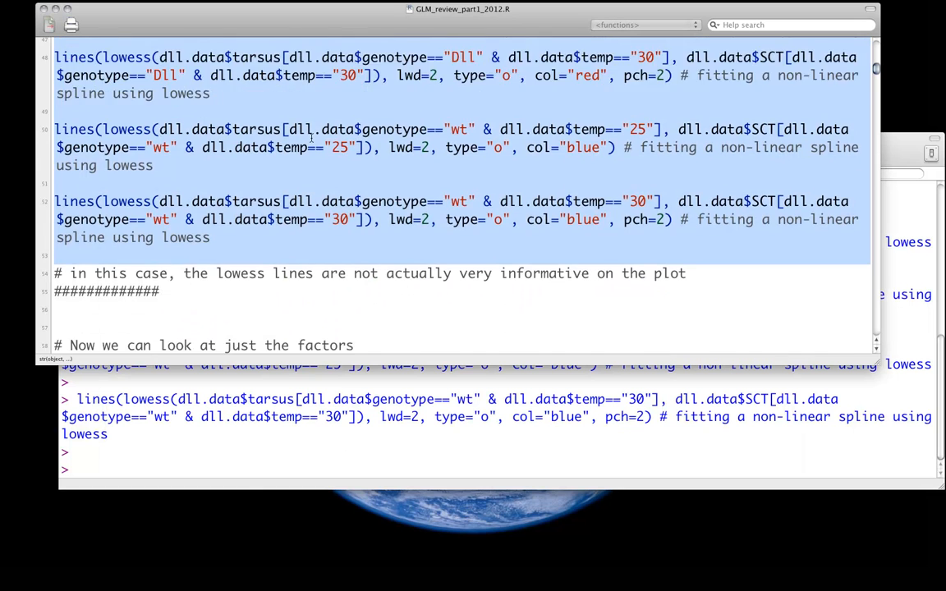
Scroll the script to the regression.1 <- lm(SCT ~ tarsus) model section
scroll("down", 3)
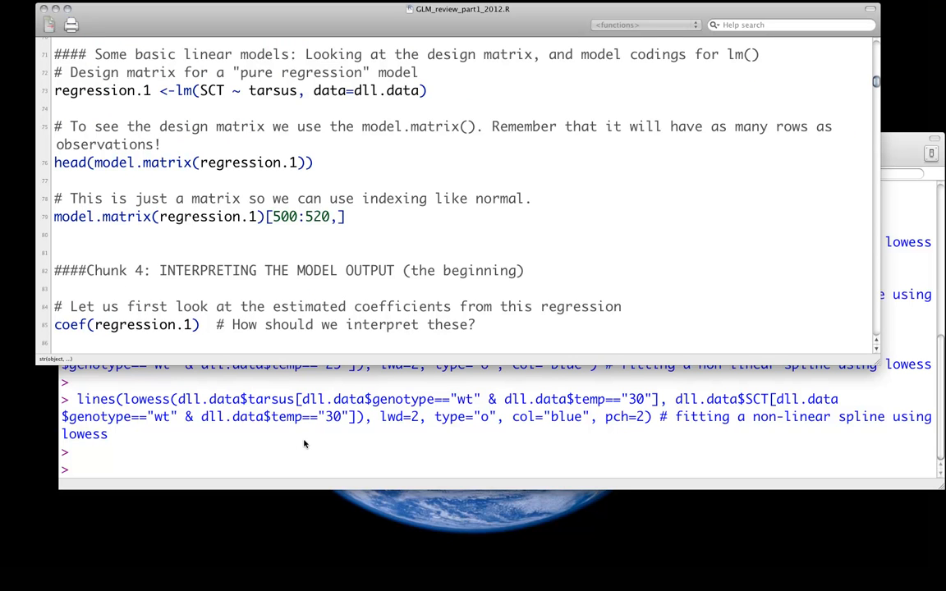
mouse_move(427, 161)
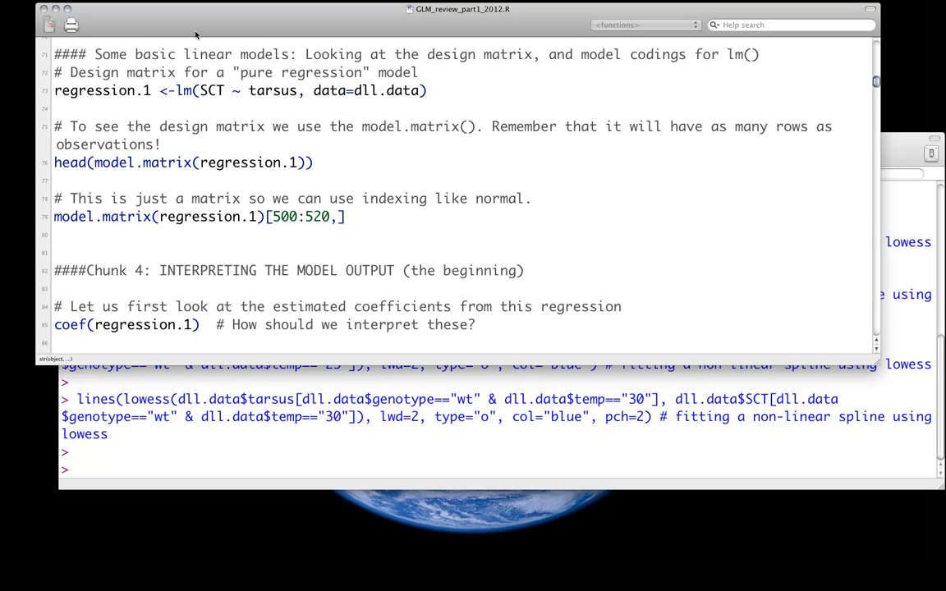
double_click(66, 91)
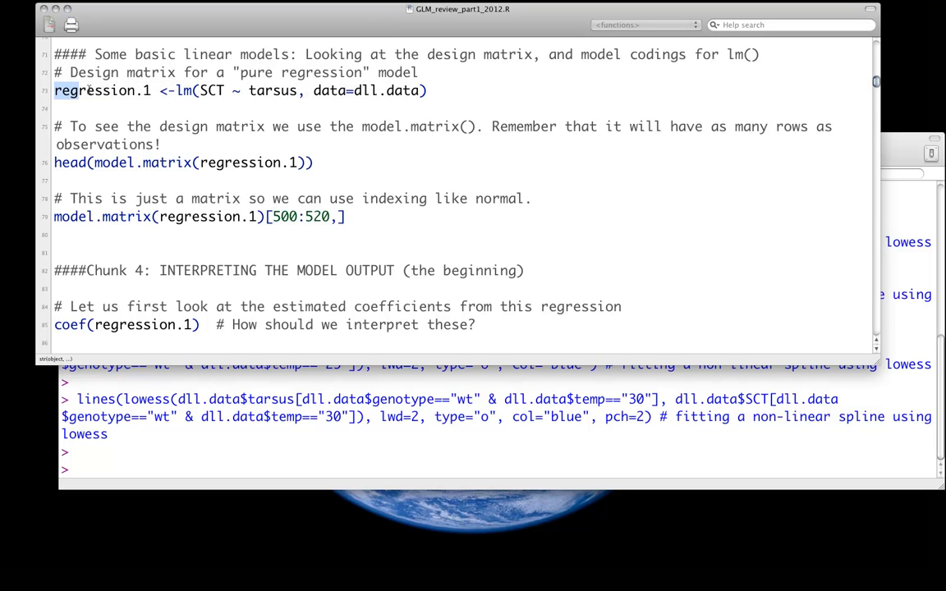
double_click(101, 91)
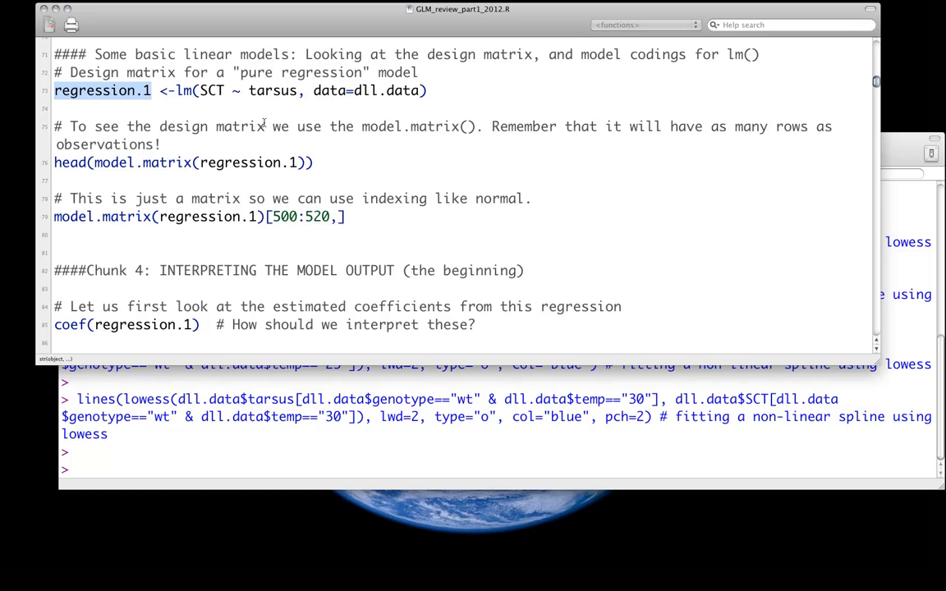
mouse_move(185, 108)
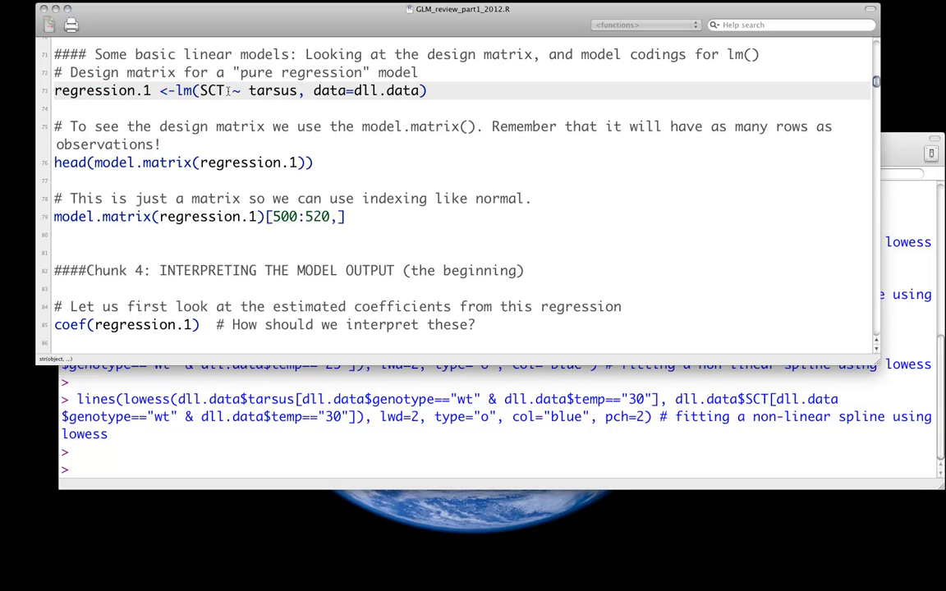
double_click(101, 90)
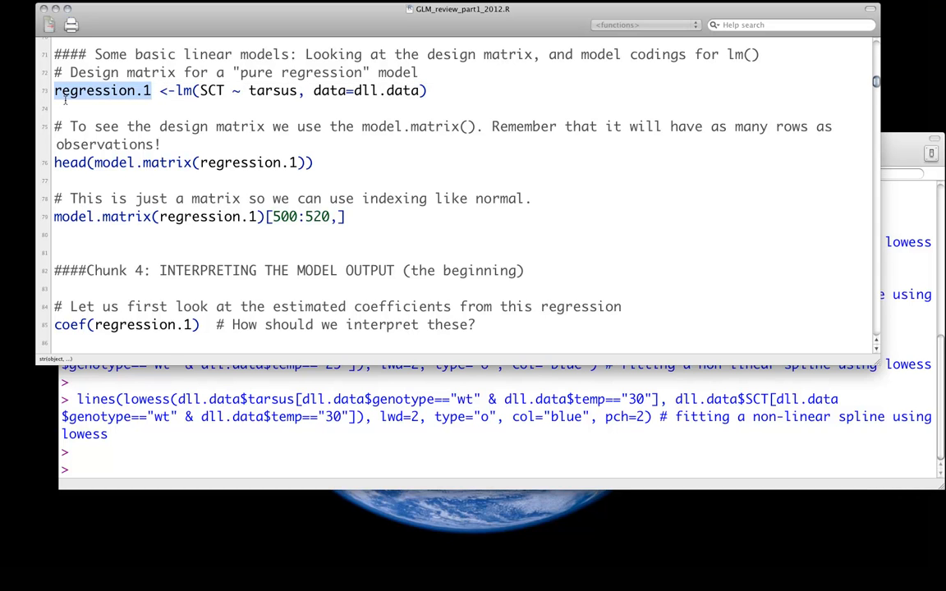
mouse_move(2, 84)
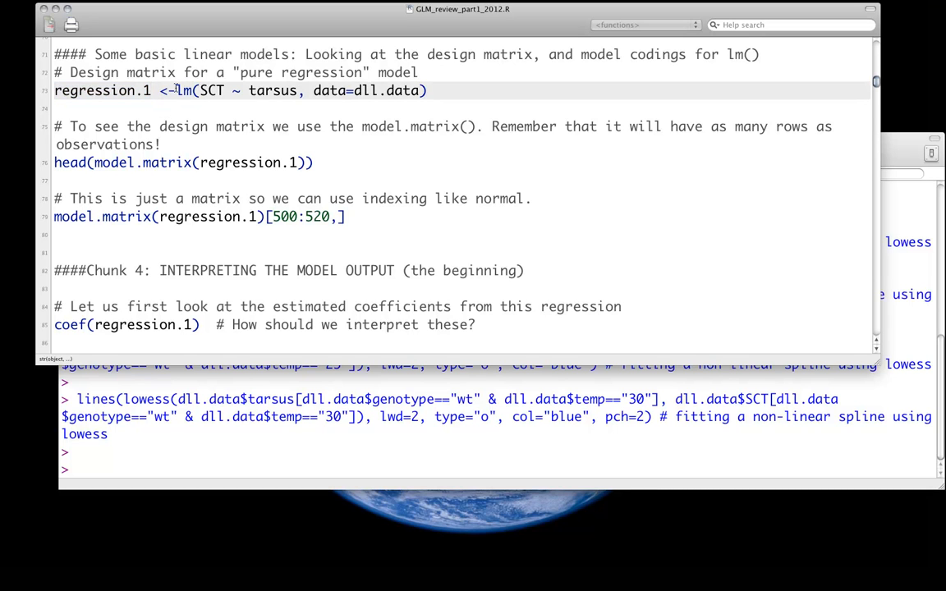
double_click(182, 90)
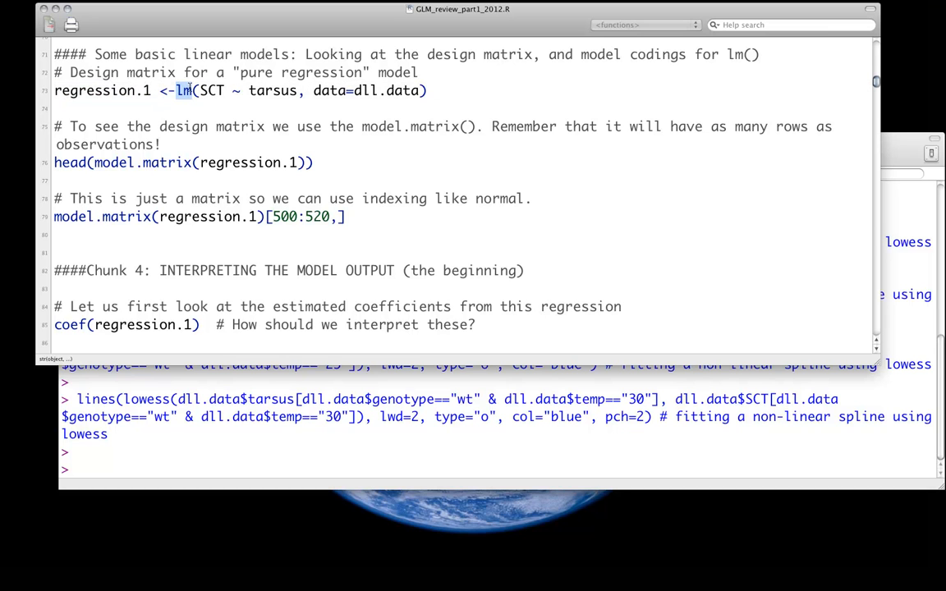
mouse_move(268, 100)
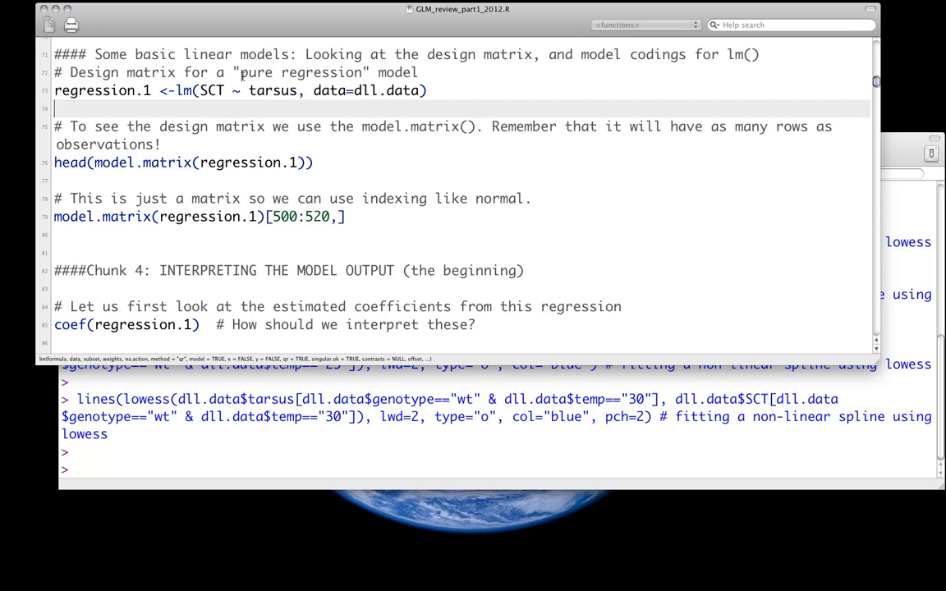
double_click(211, 91)
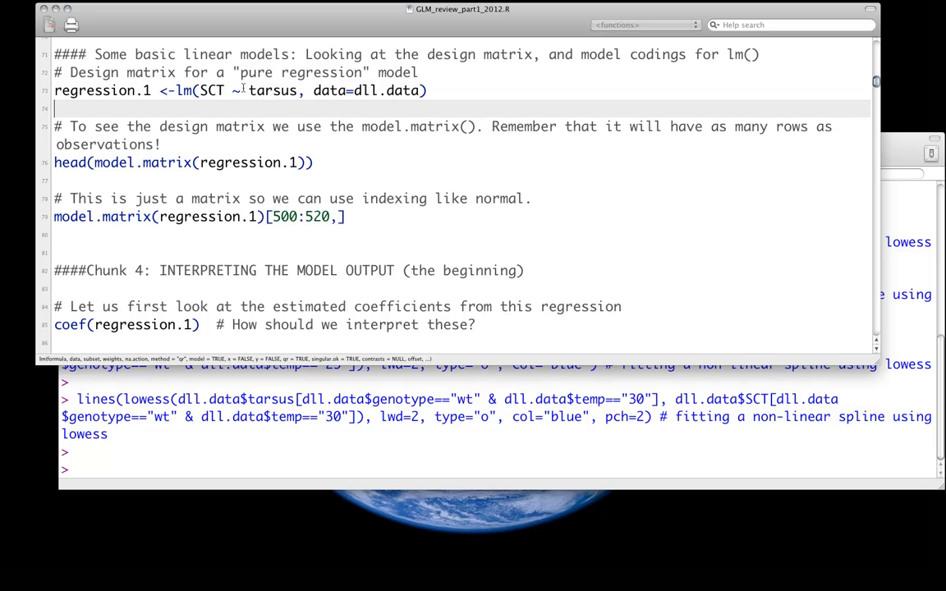
left_click(243, 90)
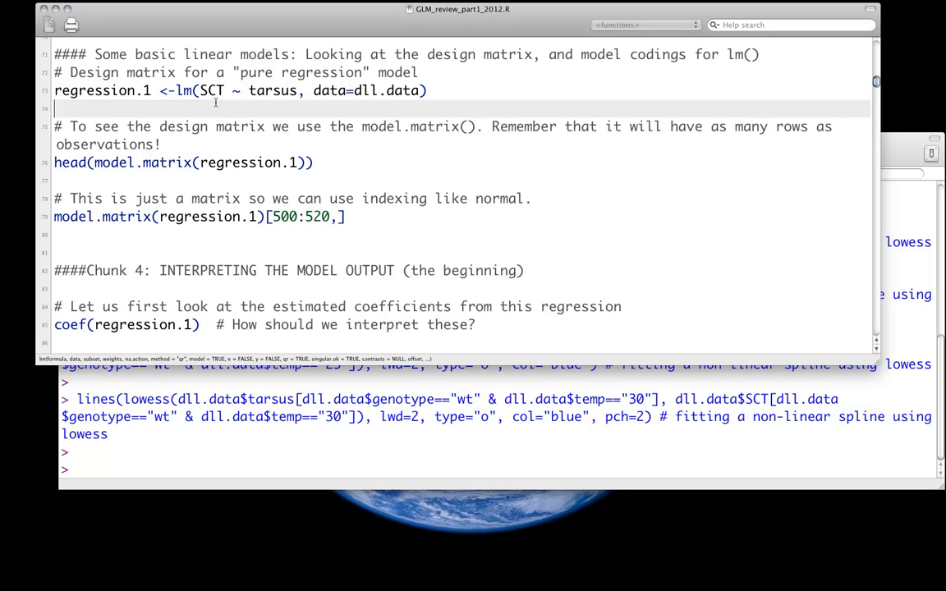
left_click_drag(212, 72, 420, 73)
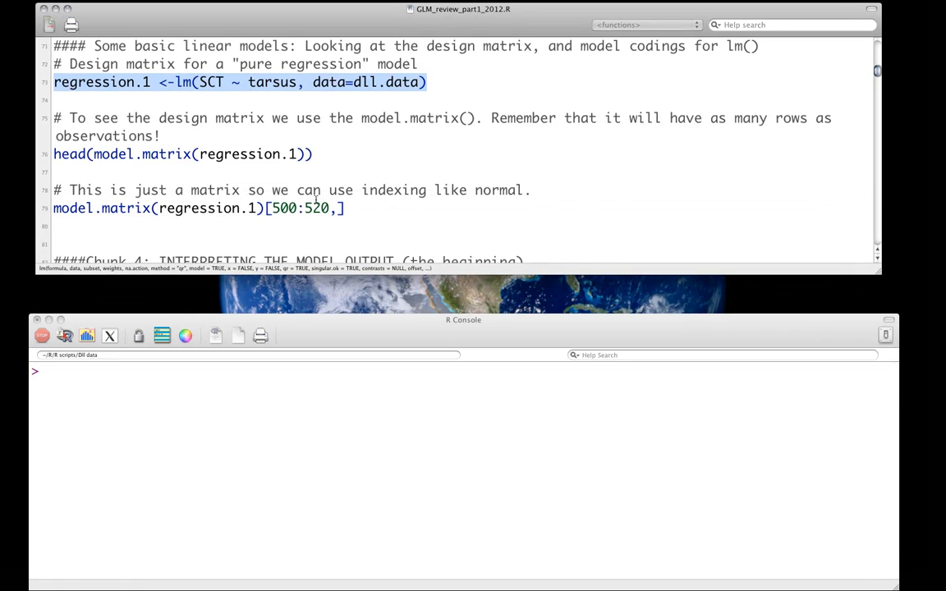
Deselect the model line and select the head(model.matrix(regression.1)) code
left_click(296, 189)
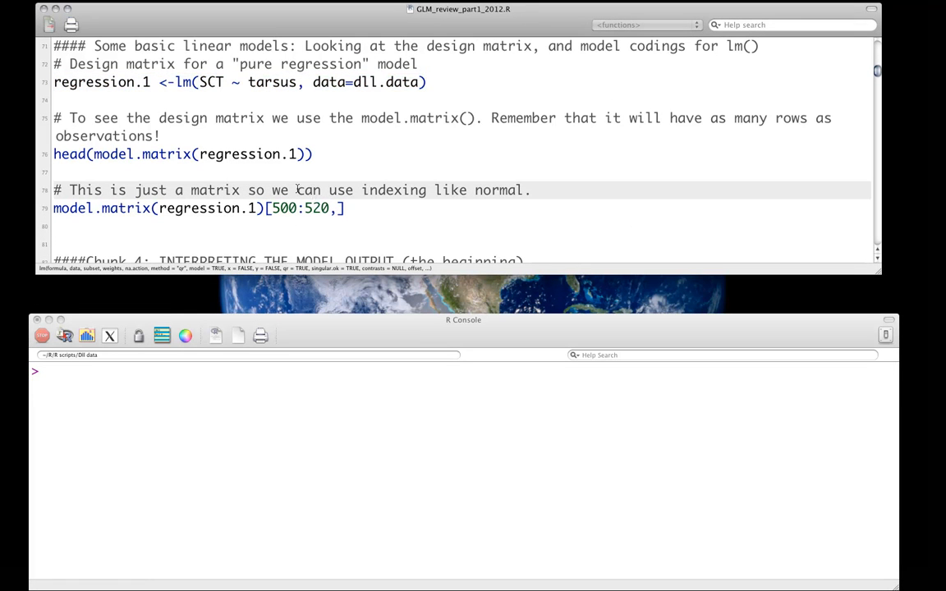
left_click(313, 190)
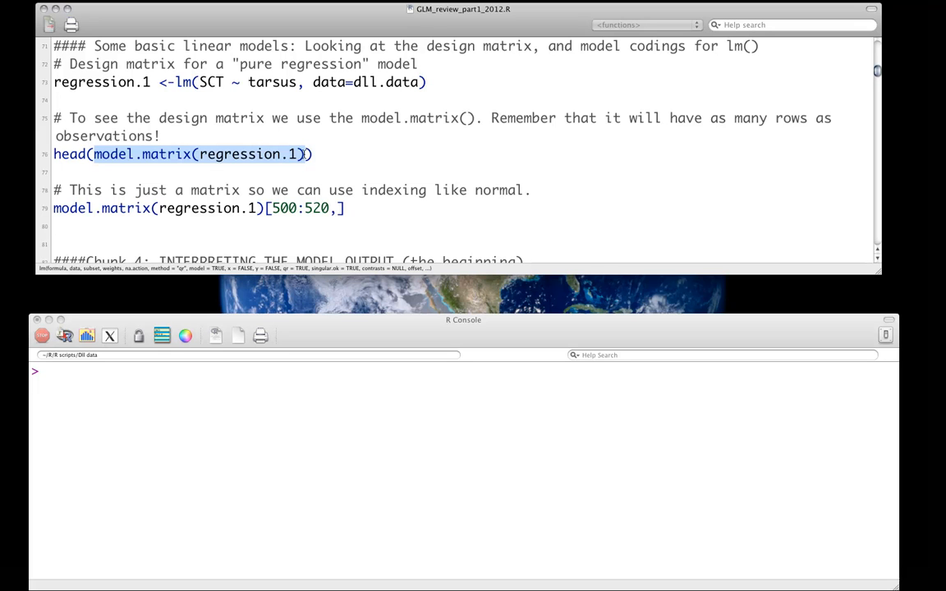
mouse_move(314, 152)
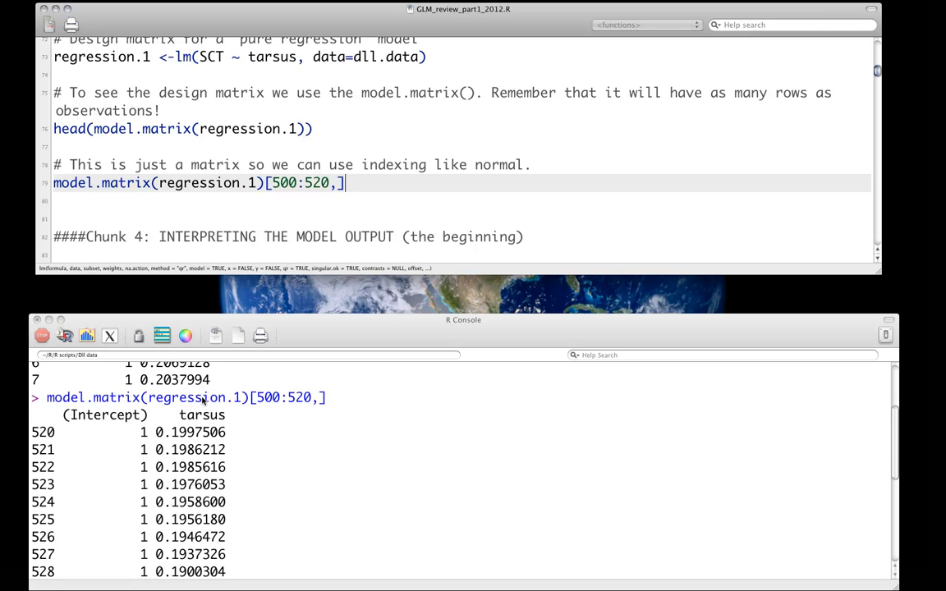
Print design-matrix rows 500–520 for regression.1 and clear the console
scroll("down", 3)
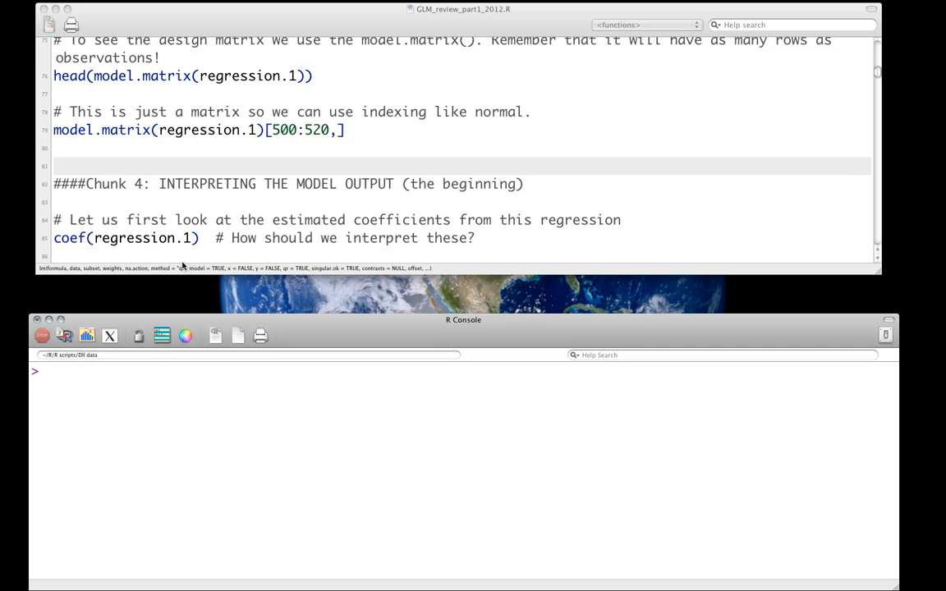
Write and run regression.1.Intercept <- lm(SCT ~ 1 + tarsus, data=dll.data) on line 74
scroll("down", 3)
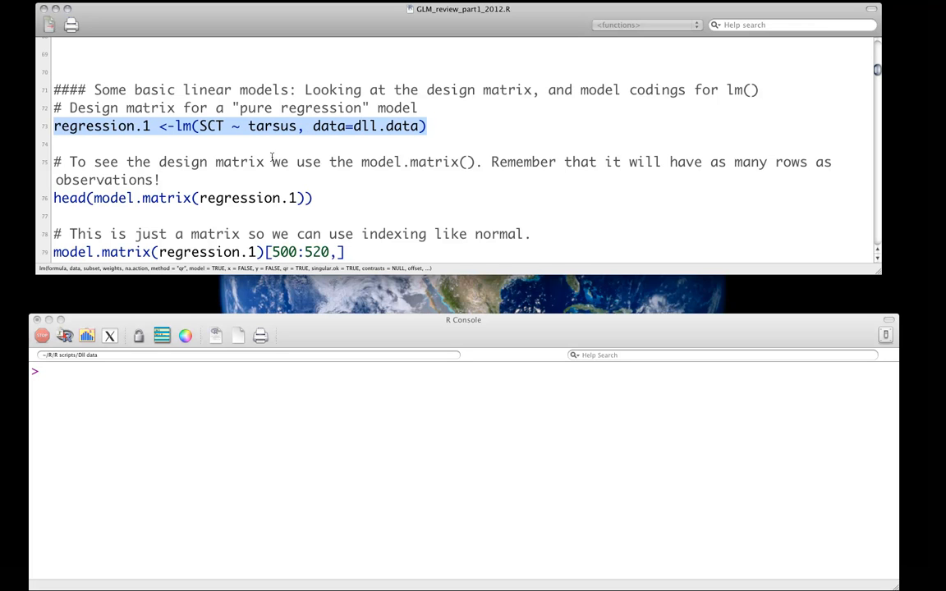
type("r")
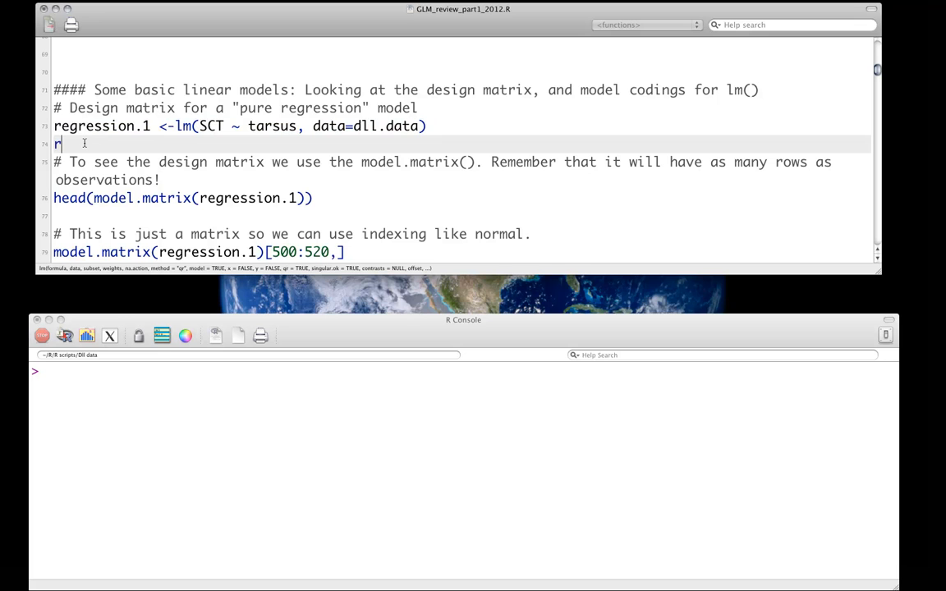
type("egression.")
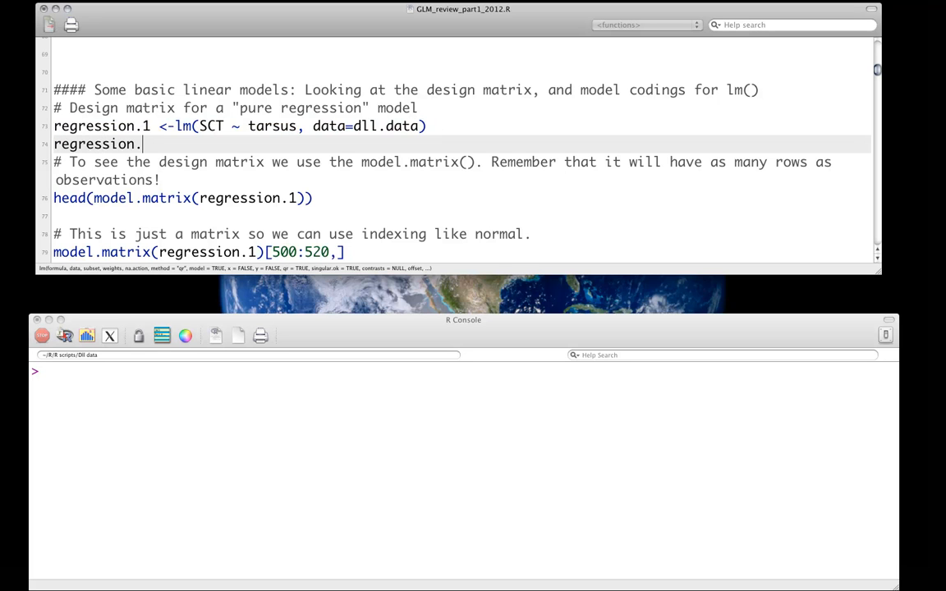
type("1.")
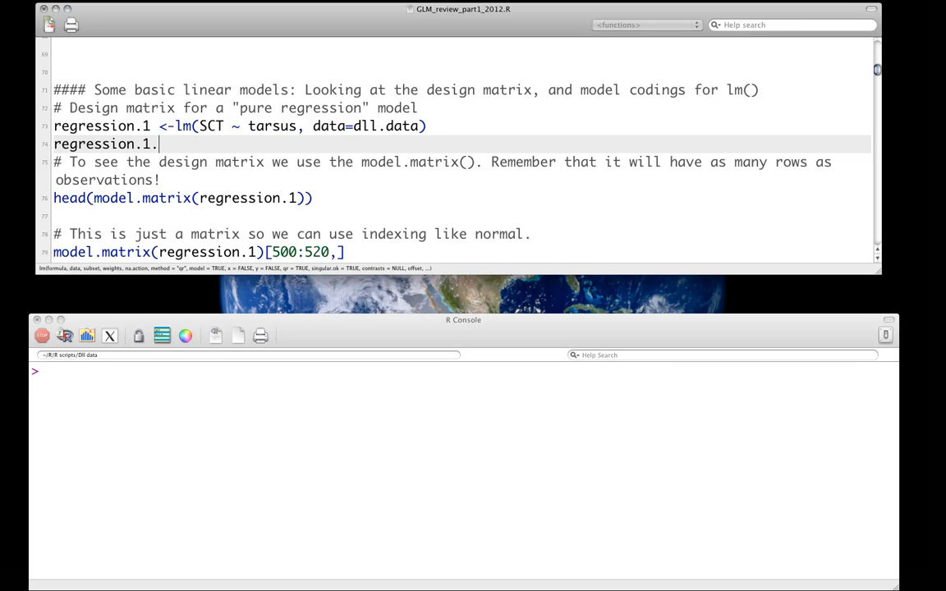
type("Inter")
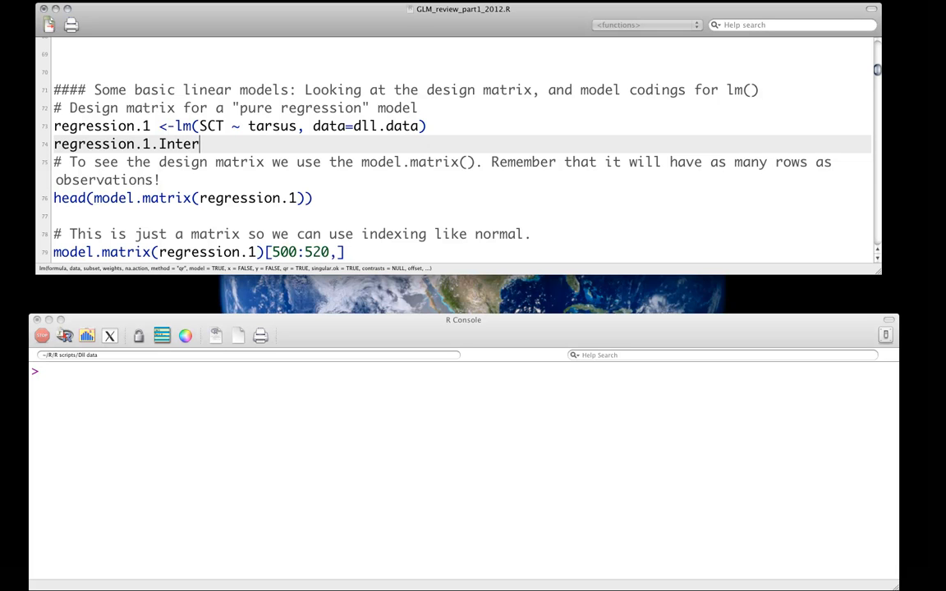
type("cept <-")
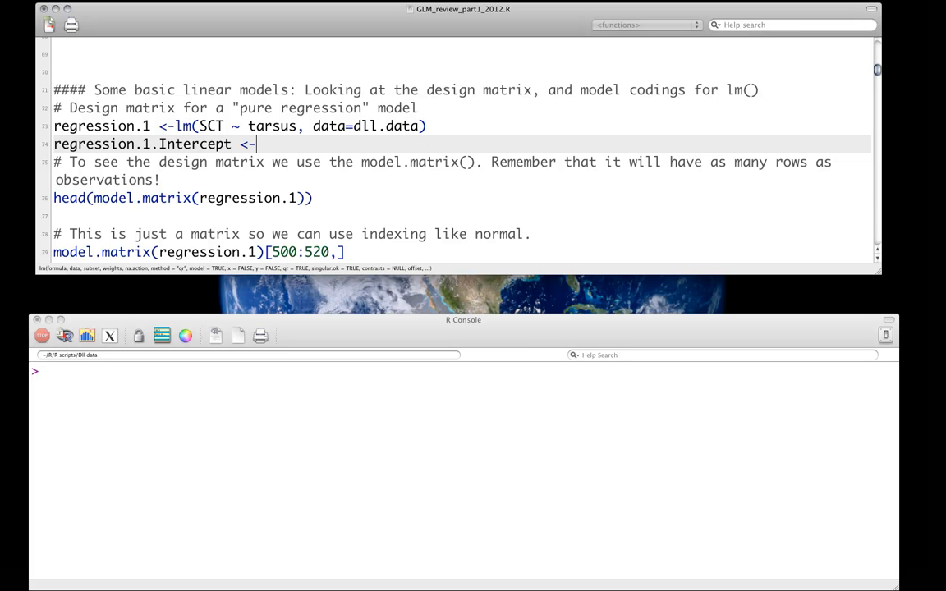
type("lm(SCY")
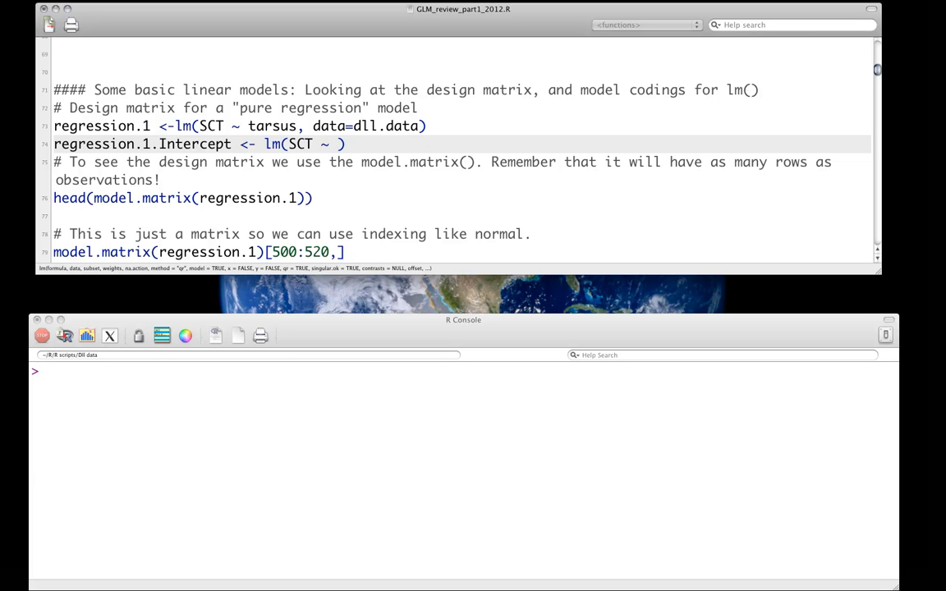
type("1")
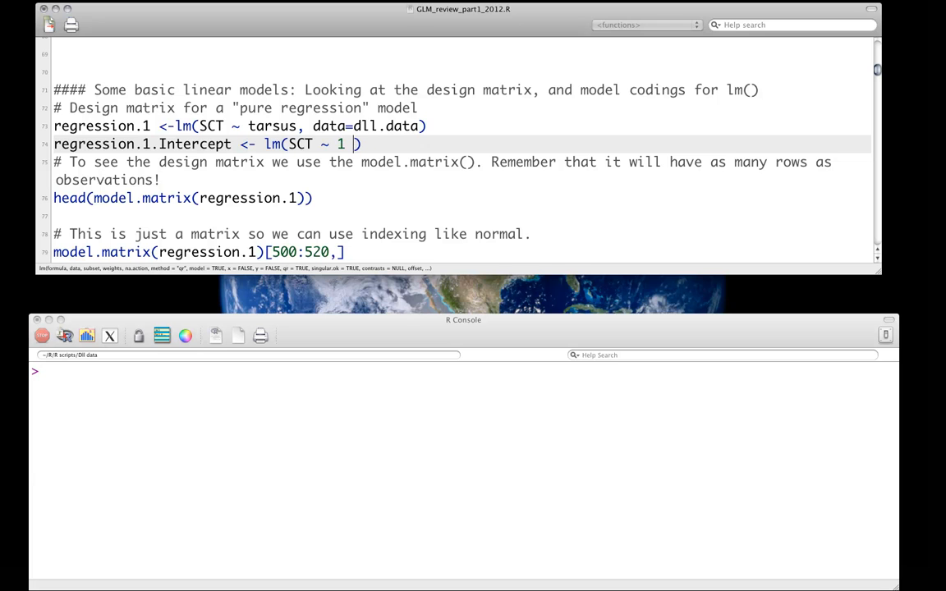
type("+ tat")
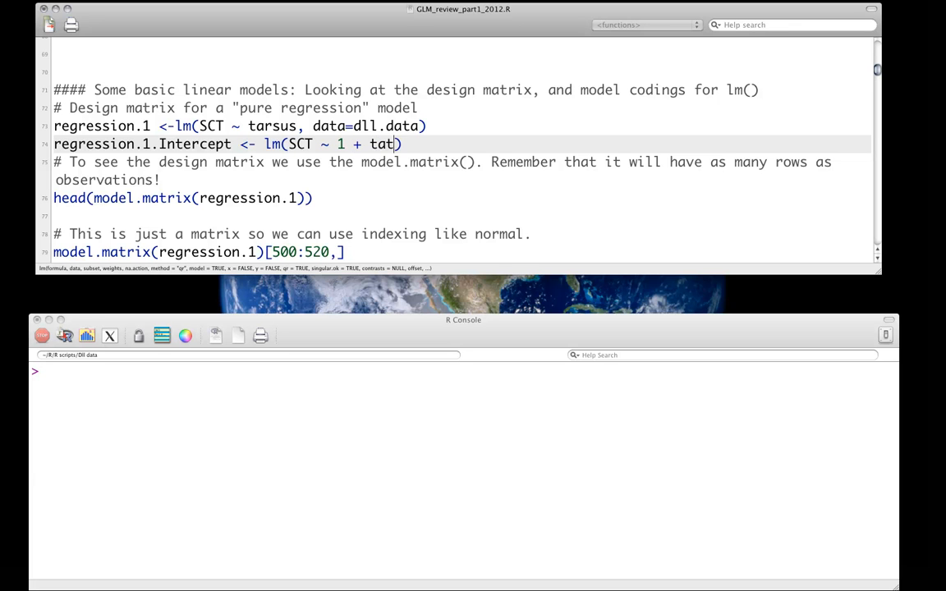
type("rsus")
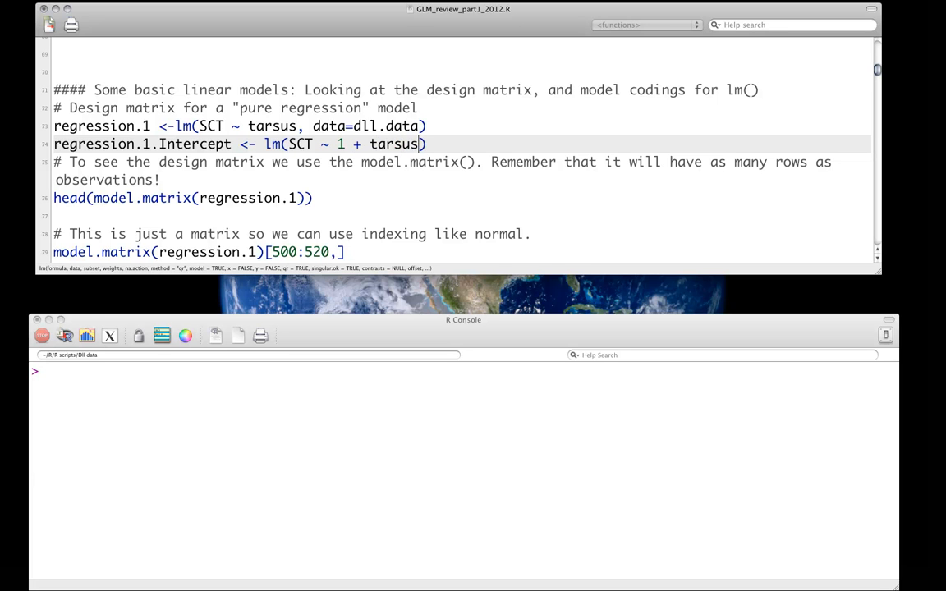
type(", data=dll.data")
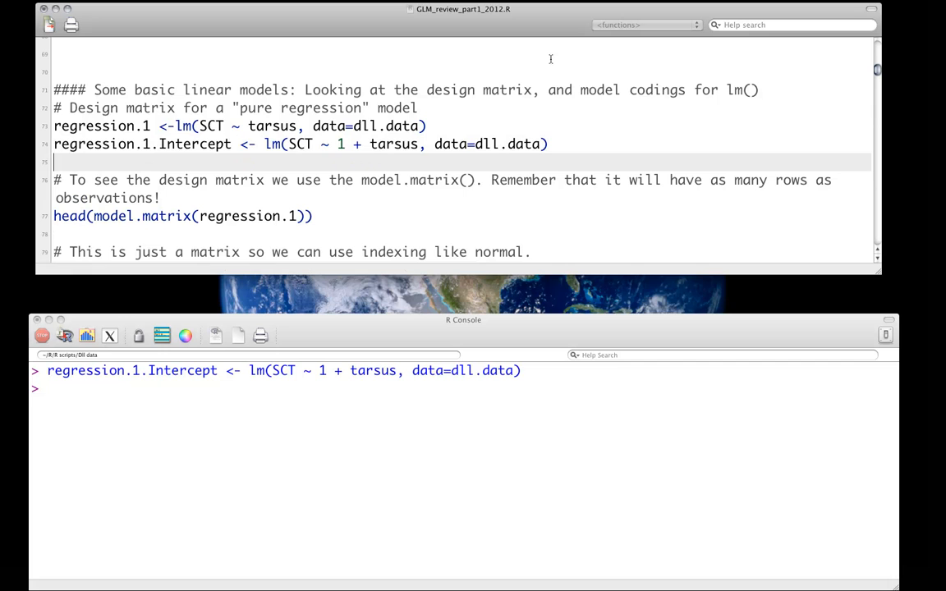
Append the comment '# The intercept is implicit' to the regression.1 line
type("#")
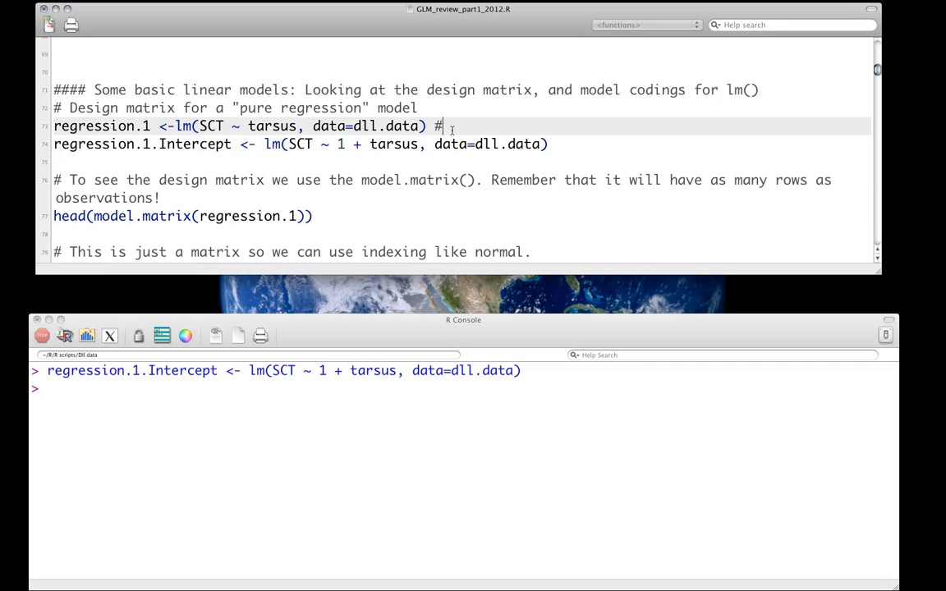
type("T")
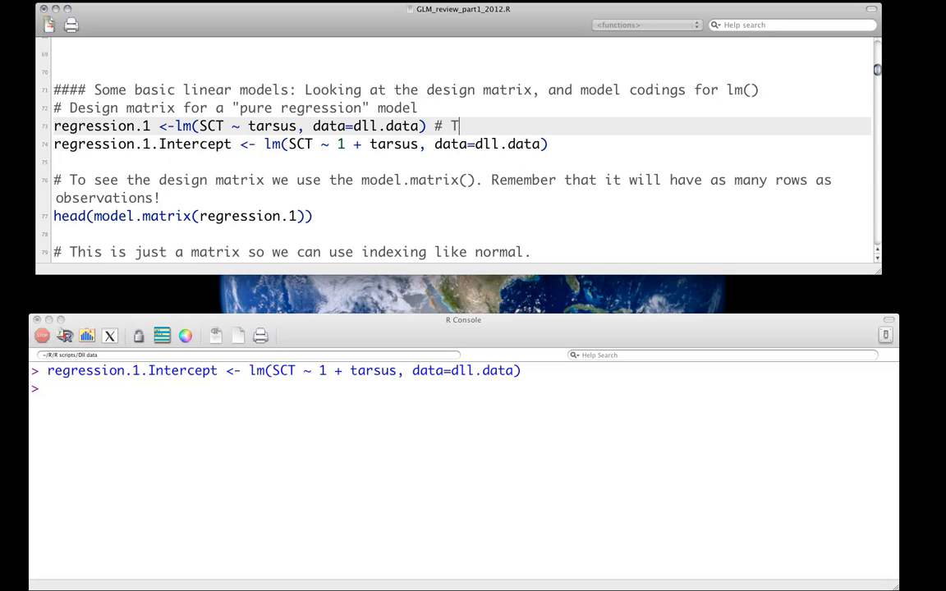
type("he intercept")
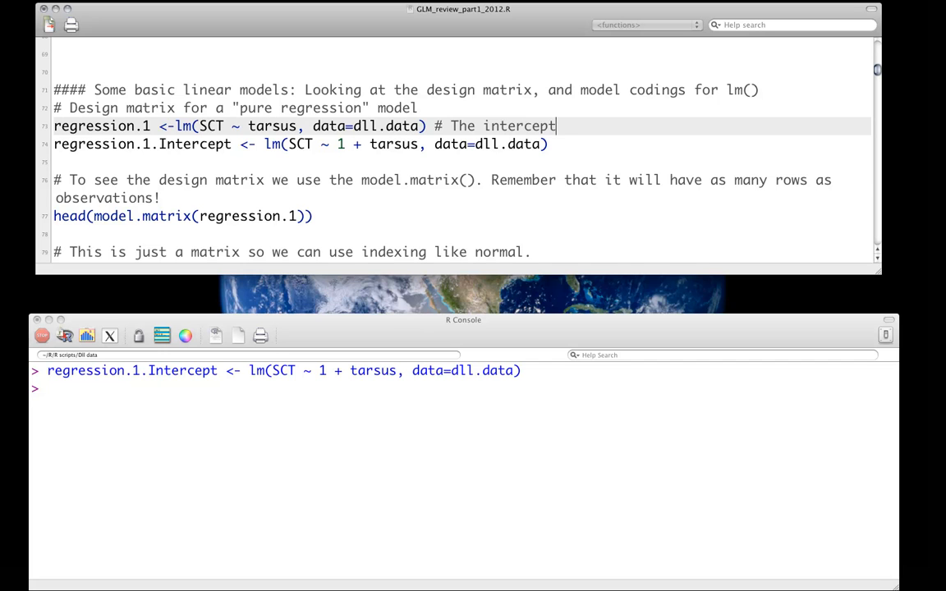
type("is implicit")
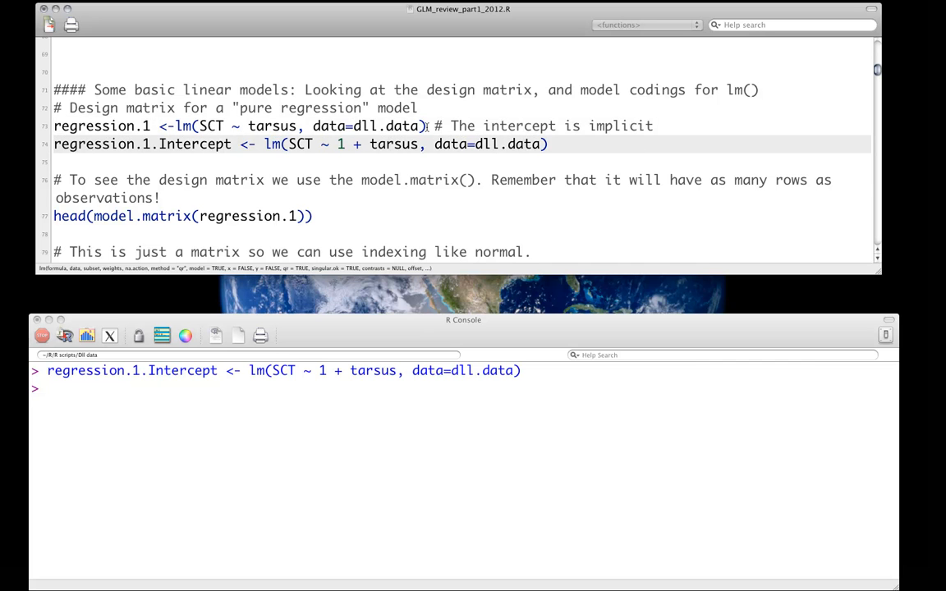
left_click_drag(433, 125, 653, 126)
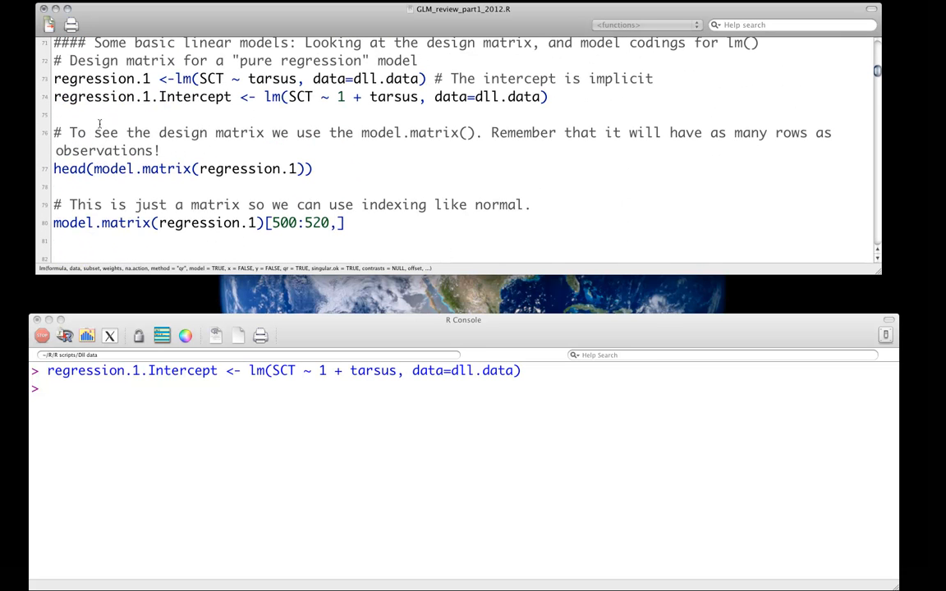
Add a coef(regression.1.Intercept) line in the coef section, reusing the copied model name
double_click(143, 96)
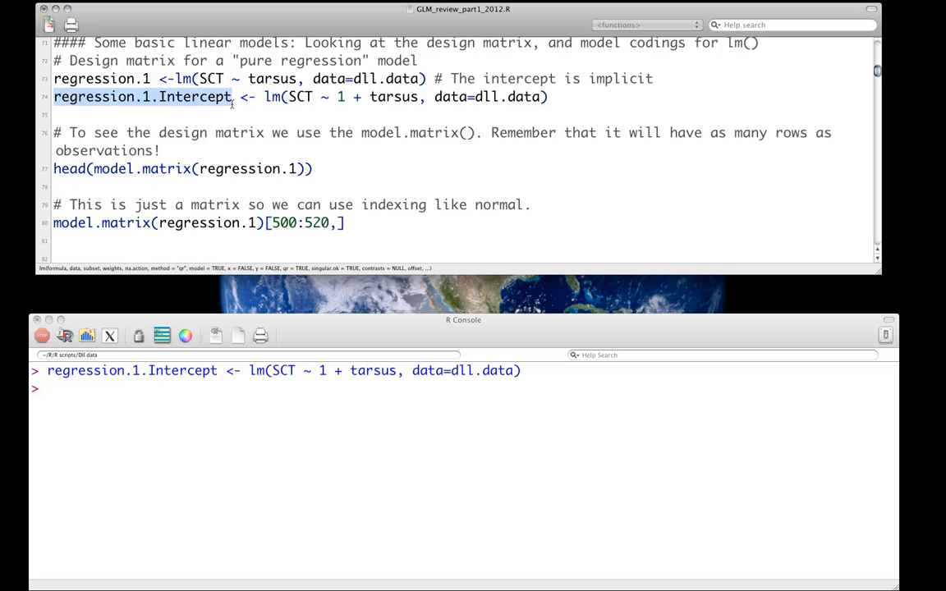
scroll("down", 3)
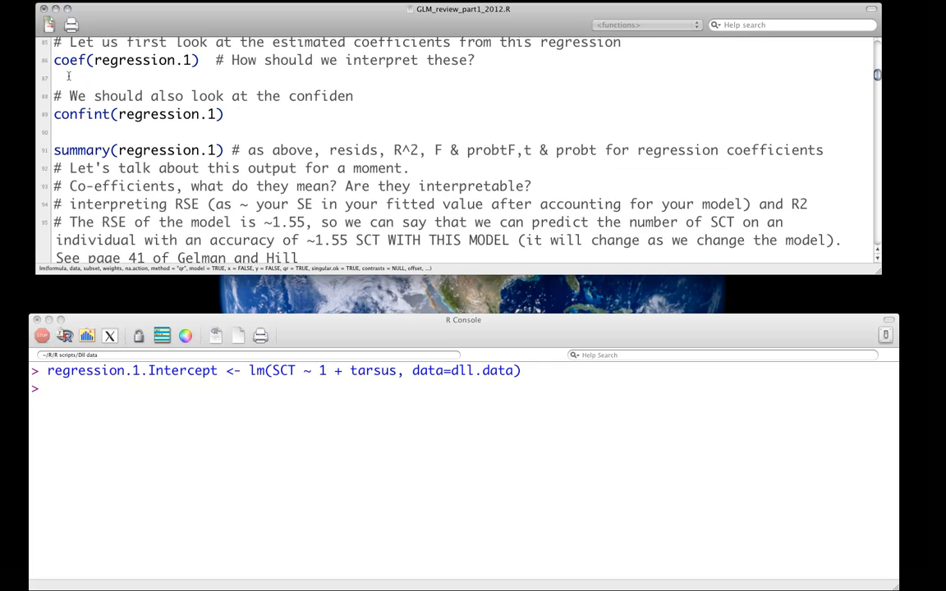
type("coef")
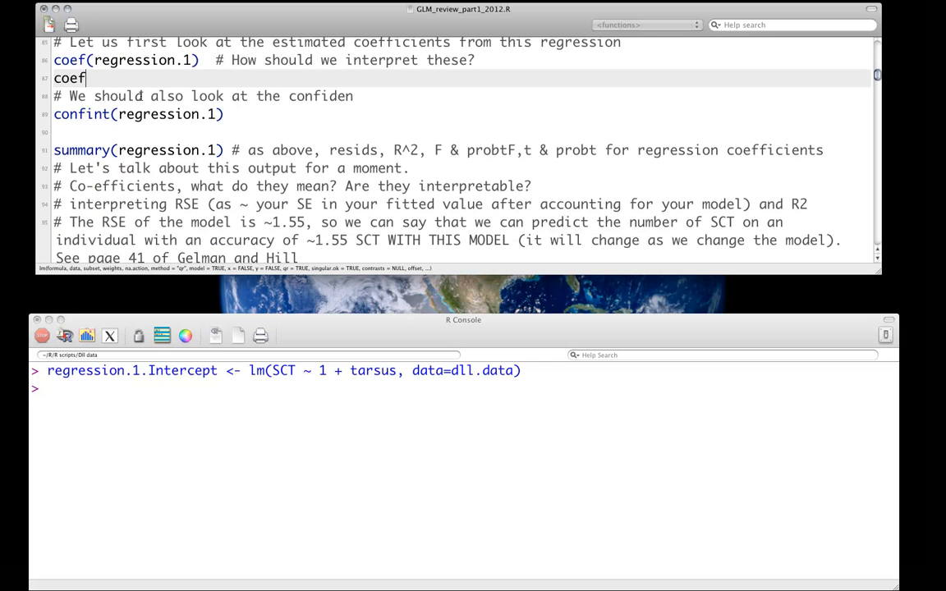
type("(regression.1.Intercept)")
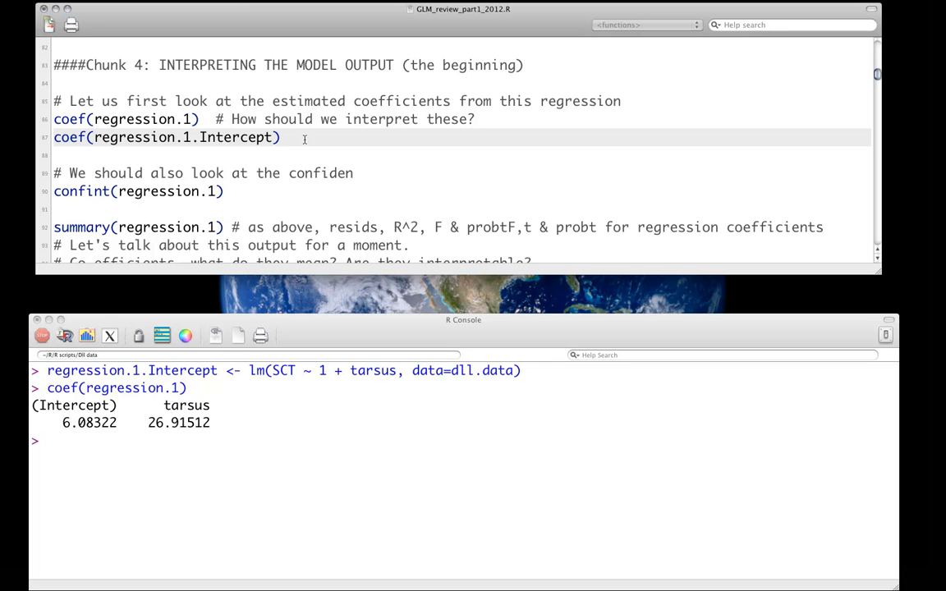
Run coef(regression.1.Intercept) and complete the comment to read 'confidence intervals'
left_click(281, 138)
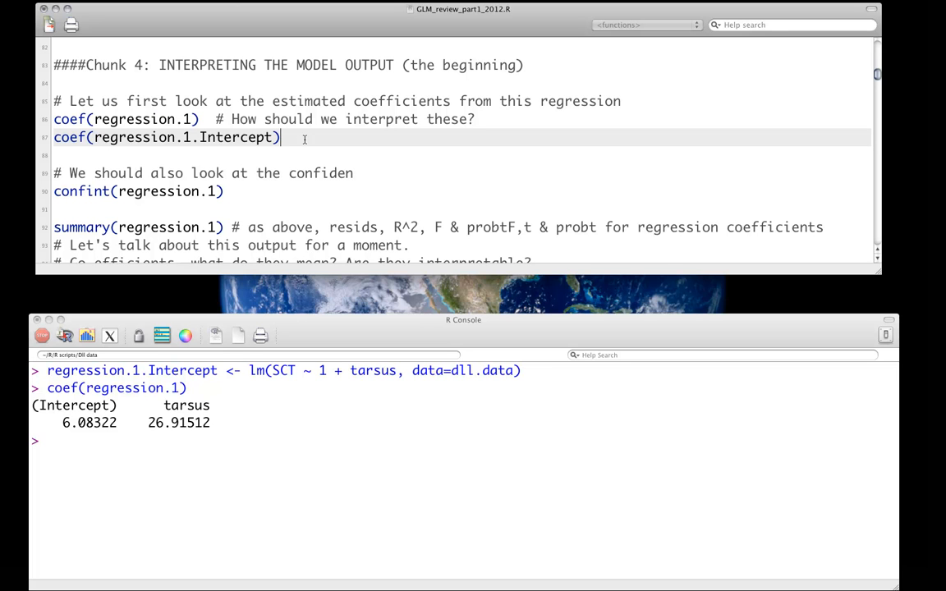
key("enter")
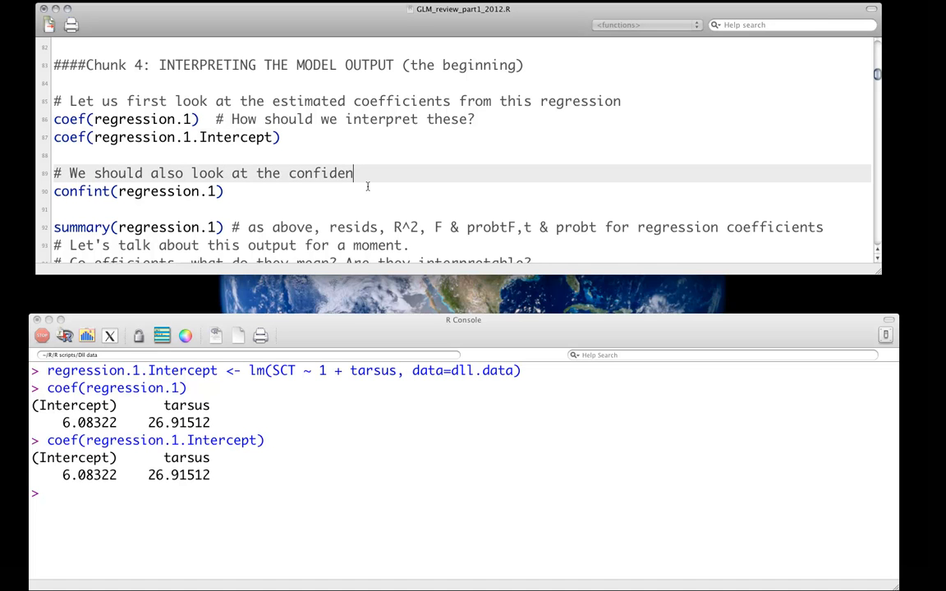
type("ce intervals")
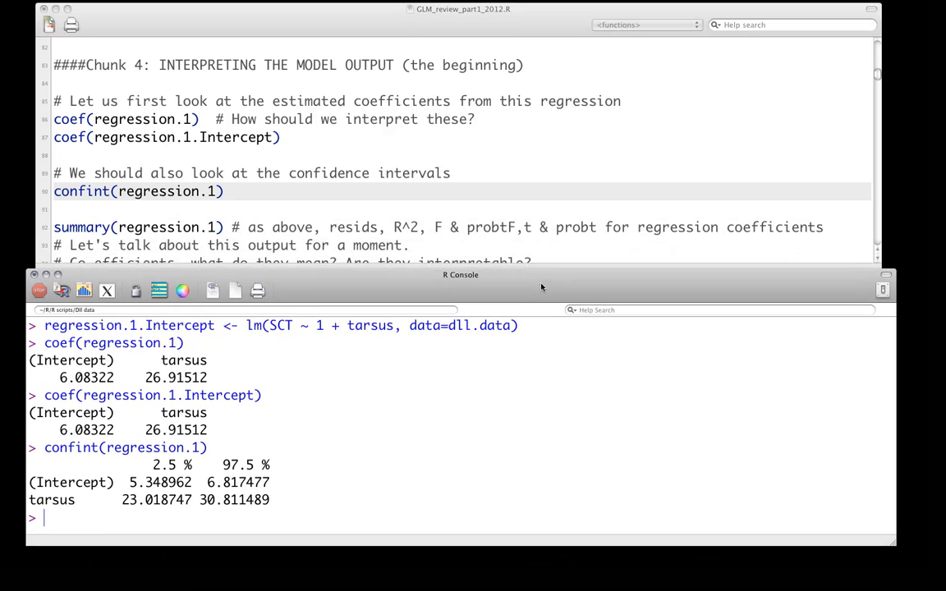
left_click_drag(460, 274, 459, 281)
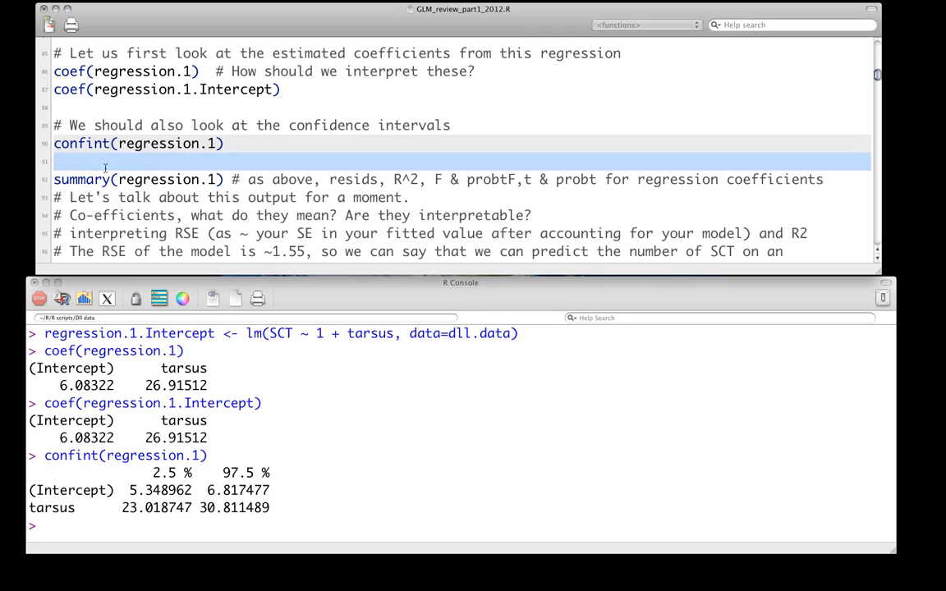
double_click(138, 179)
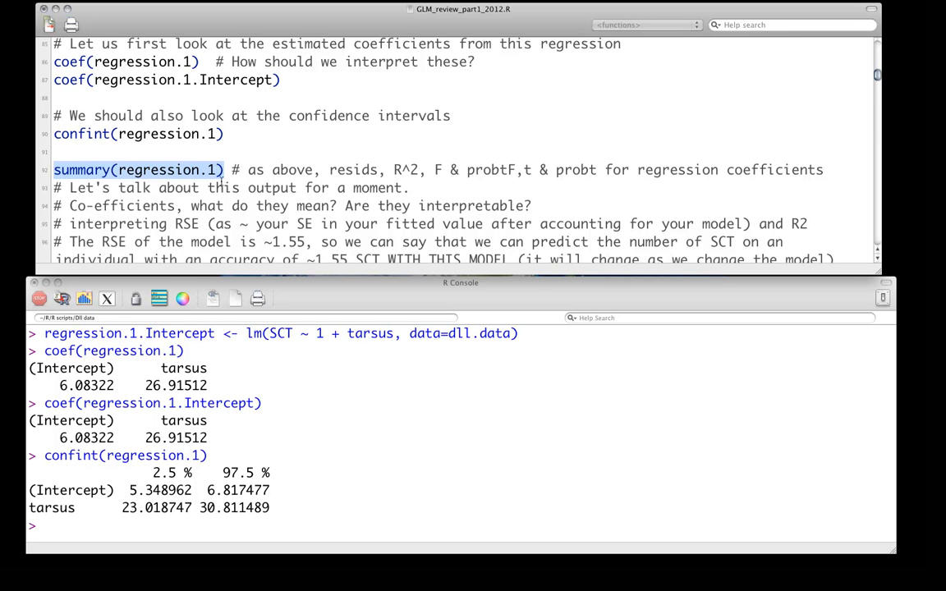
Run summary(regression.1), showing residual standard error 1.555 on 1916 degrees of freedom
scroll("down", 3)
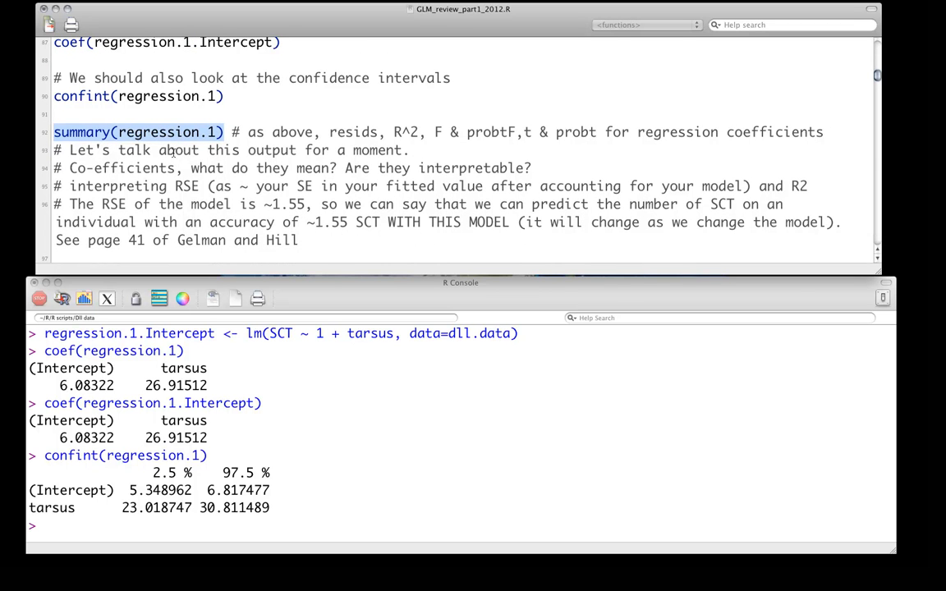
left_click(173, 150)
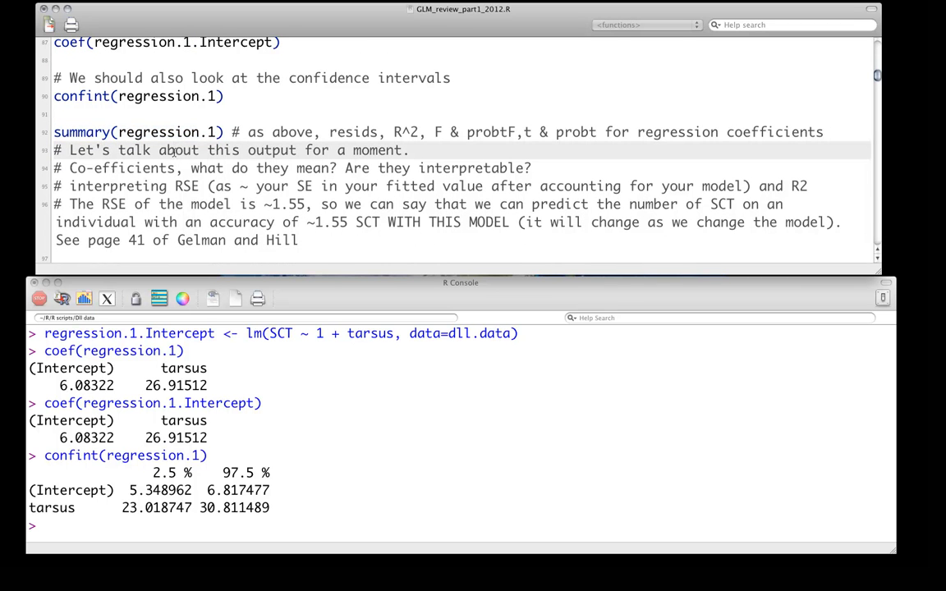
scroll("down", 3)
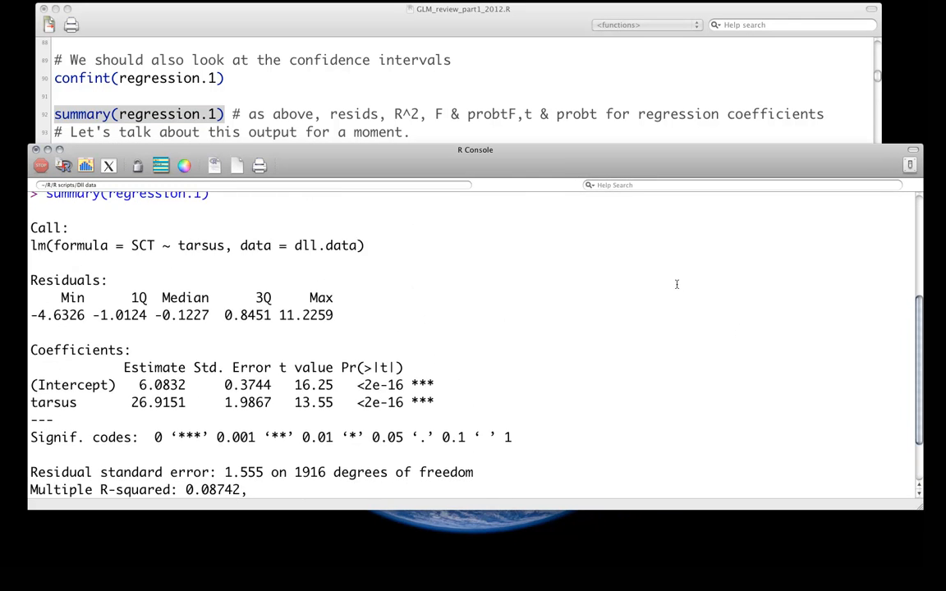
scroll("down", 3)
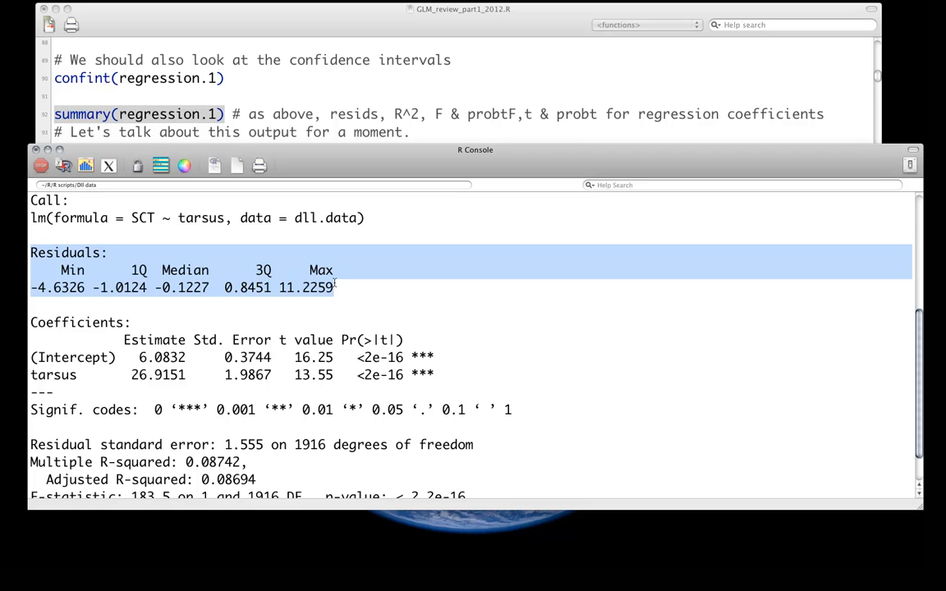
scroll("down", 3)
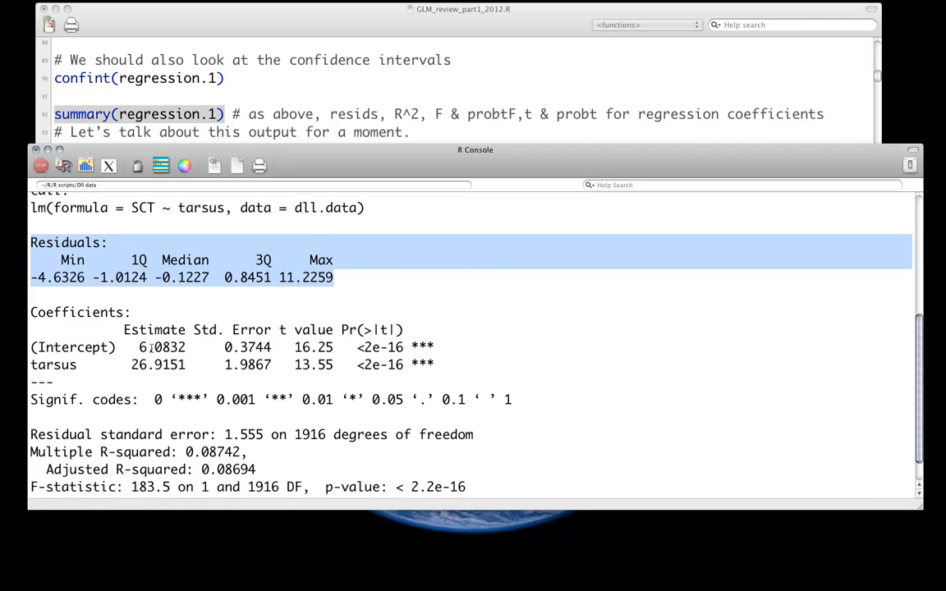
scroll("down", 3)
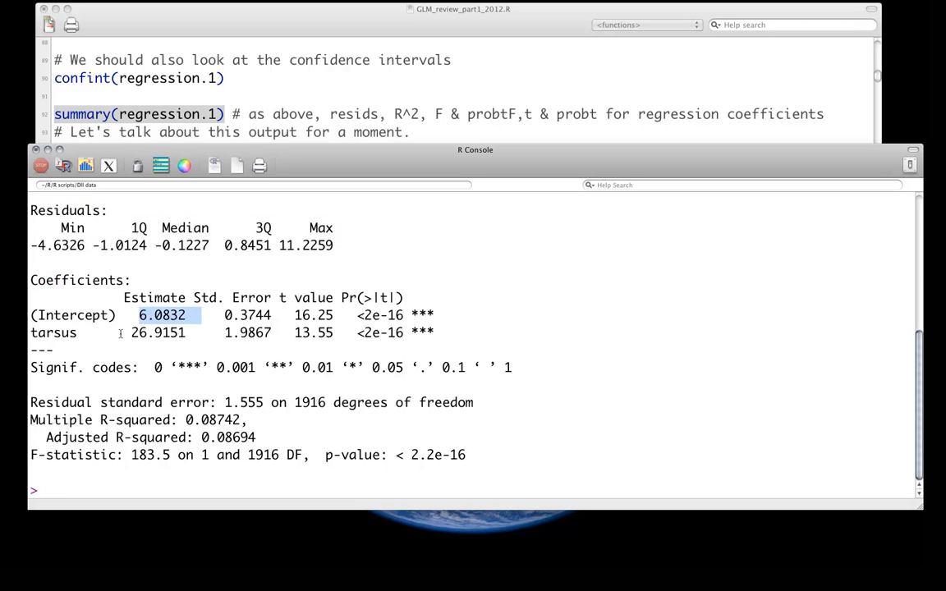
double_click(157, 333)
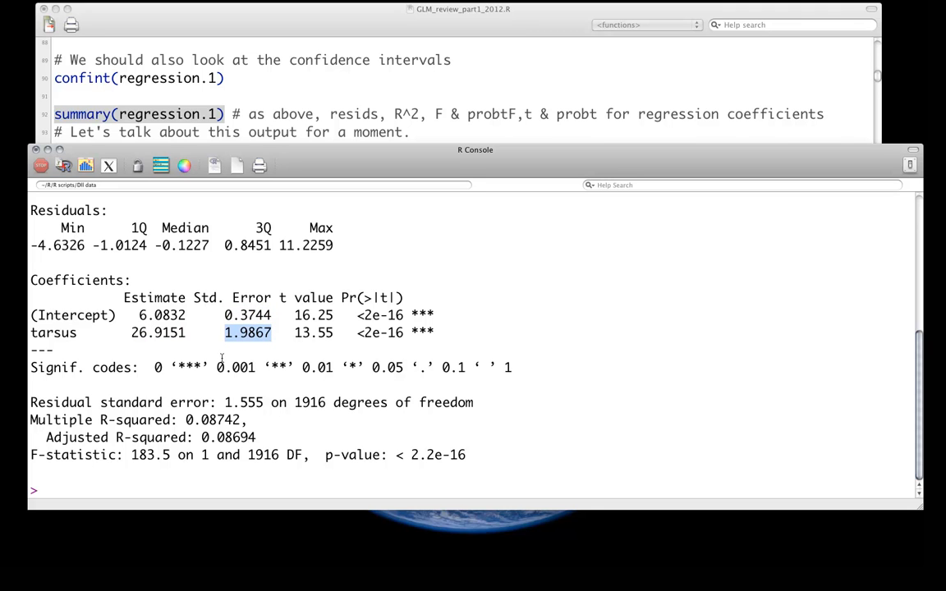
double_click(313, 315)
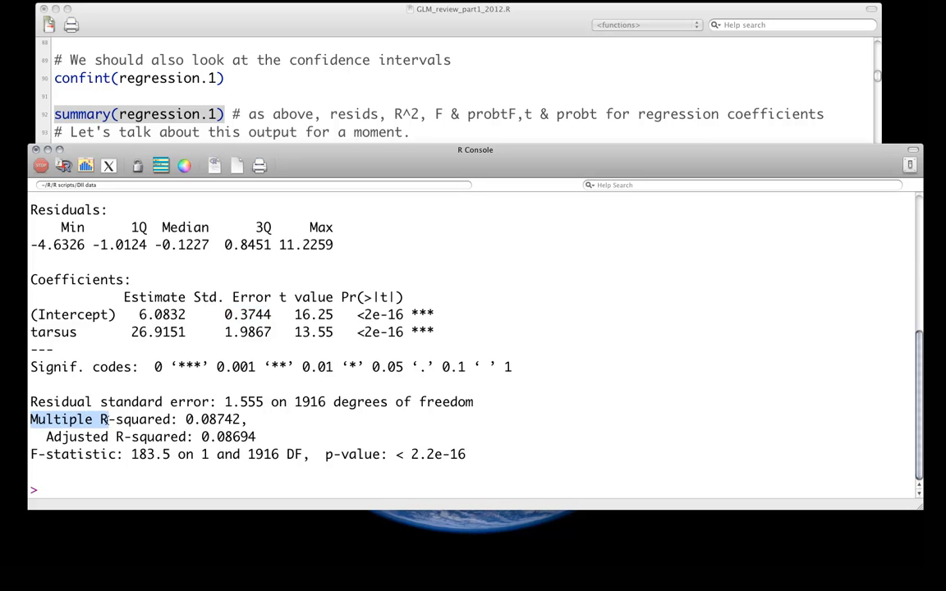
left_click_drag(107, 419, 275, 436)
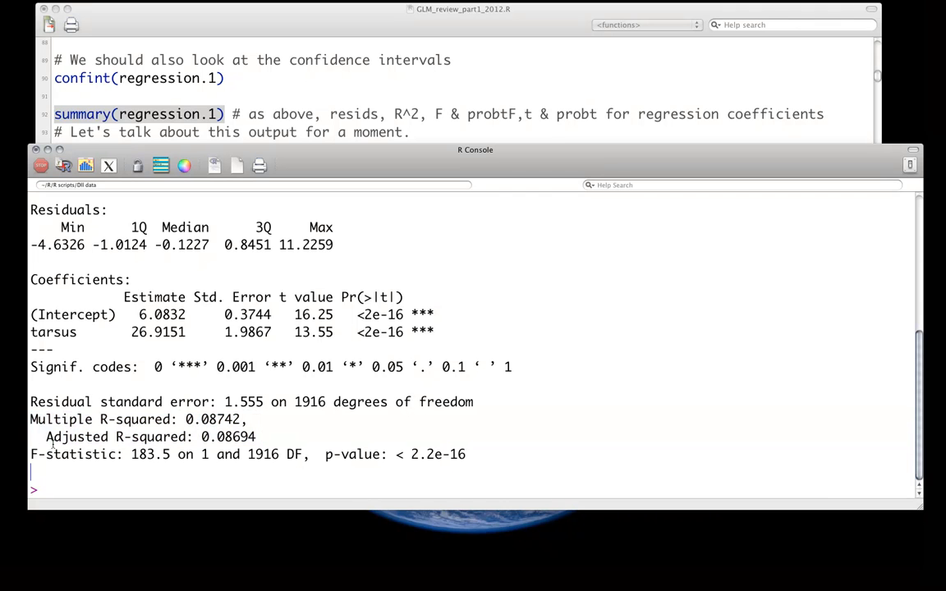
left_click_drag(30, 454, 156, 454)
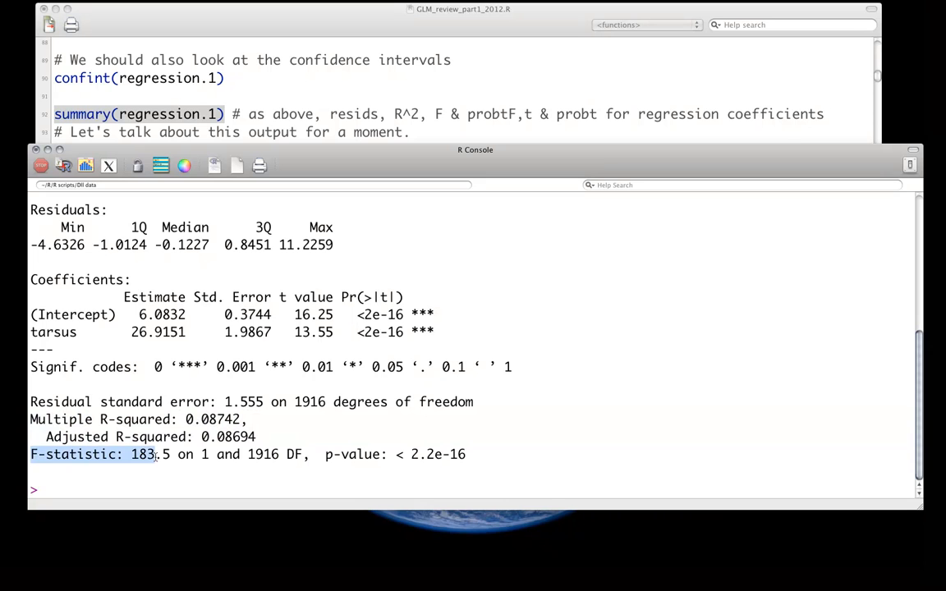
left_click_drag(156, 454, 246, 454)
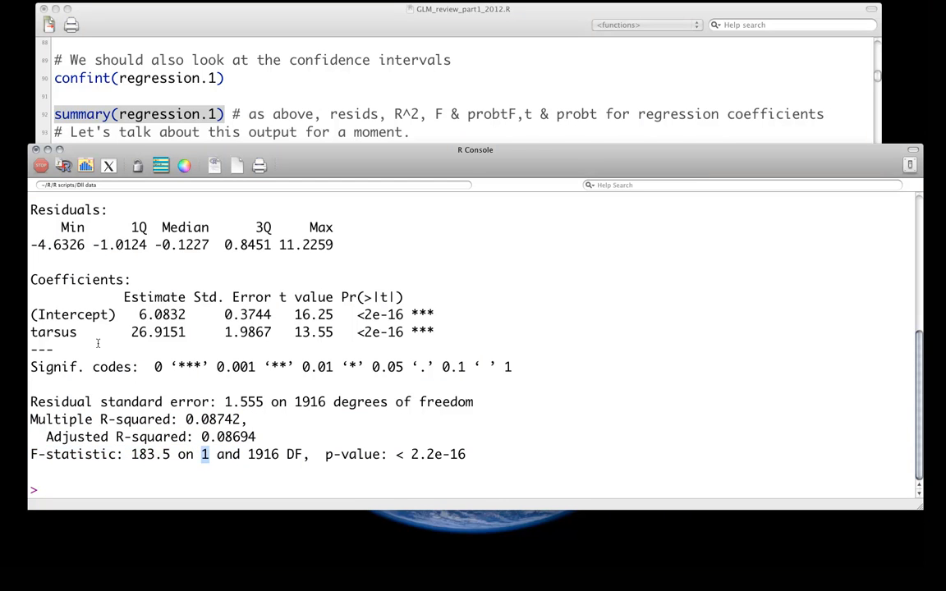
double_click(54, 332)
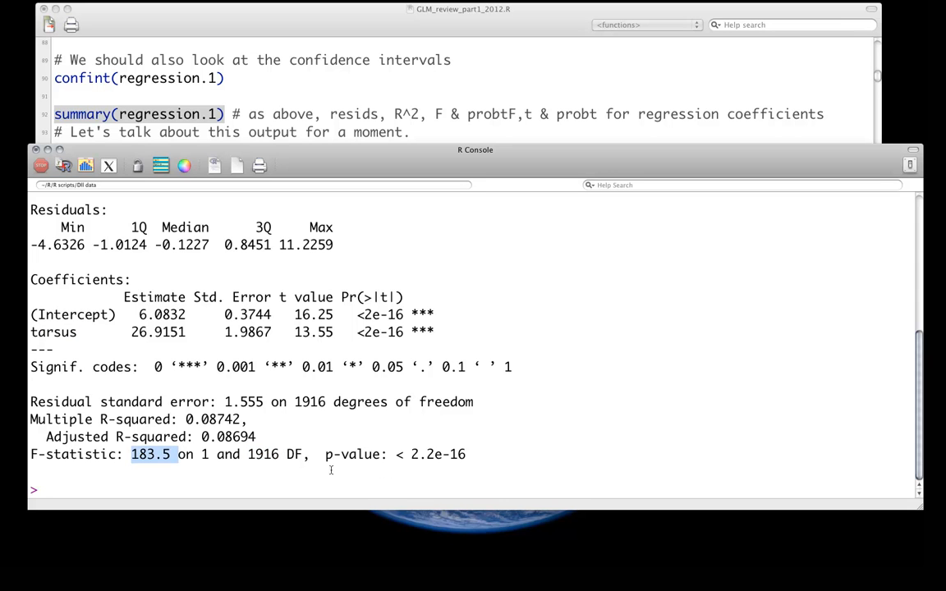
left_click_drag(131, 454, 395, 454)
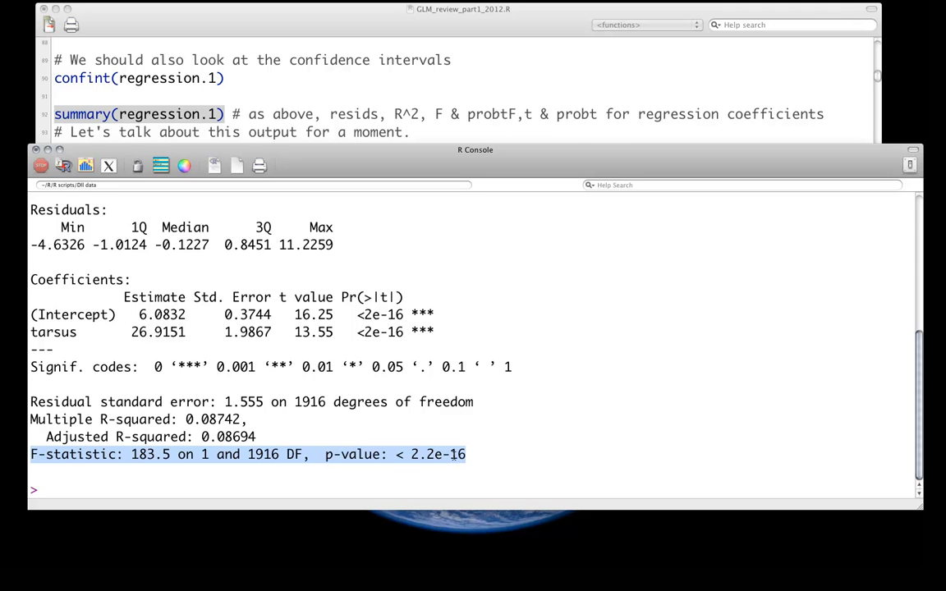
mouse_move(411, 390)
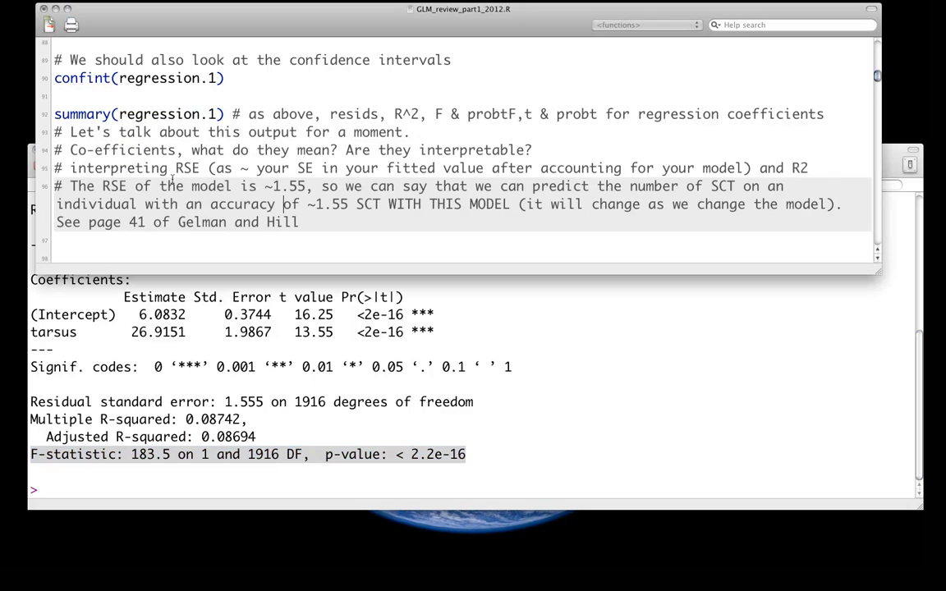
Bring the GLM_review script in front of the R Console to show the RSE comments
left_click(474, 149)
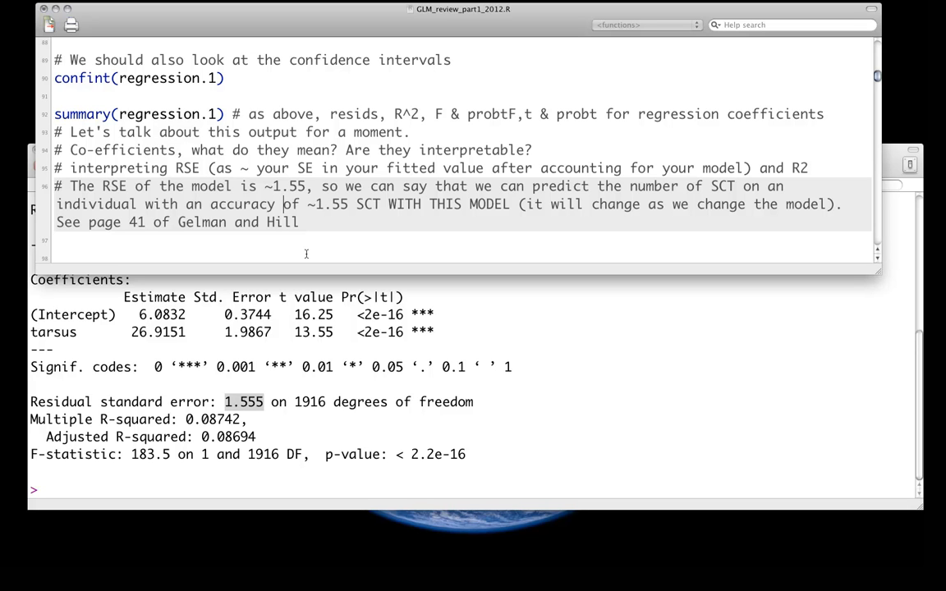
mouse_move(355, 222)
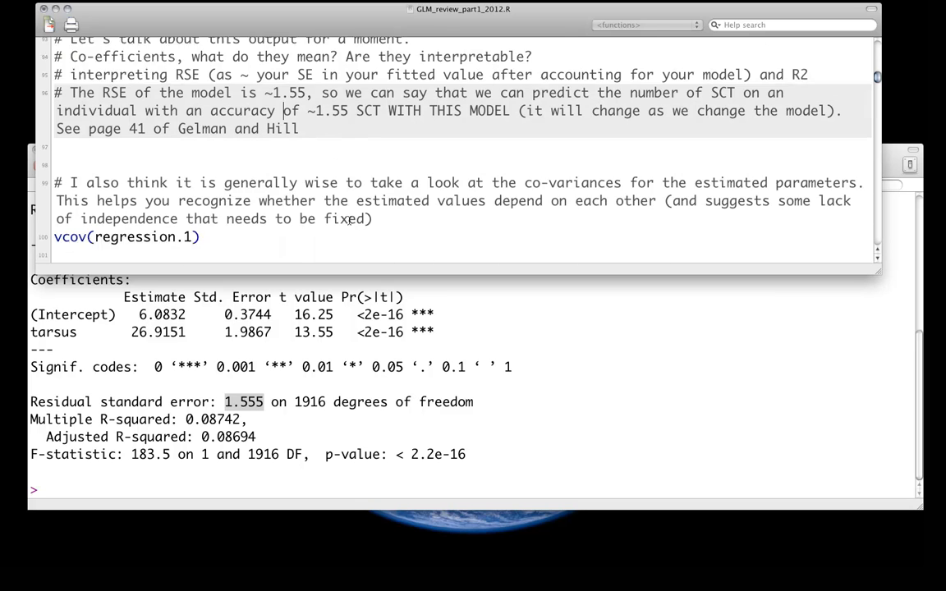
Add a '### Question' comment asking how to get standard errors from the vcov matrix
type("### Question: How would we get the Standard errors for the estimates from this matrix?")
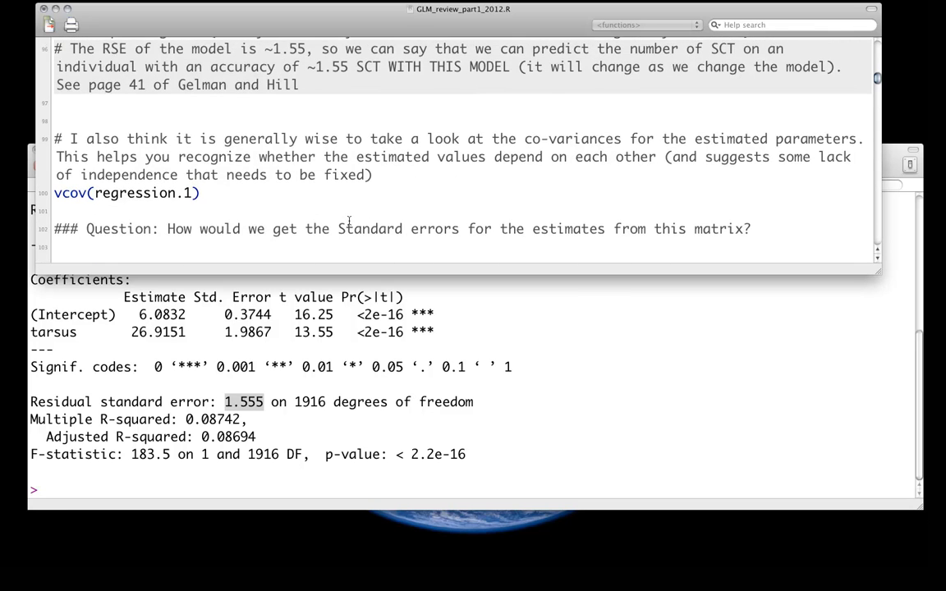